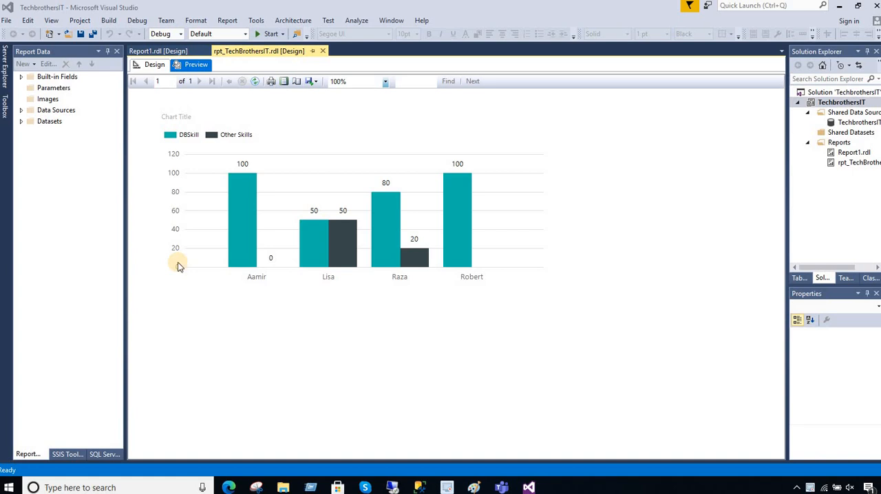
mouse_move(275, 266)
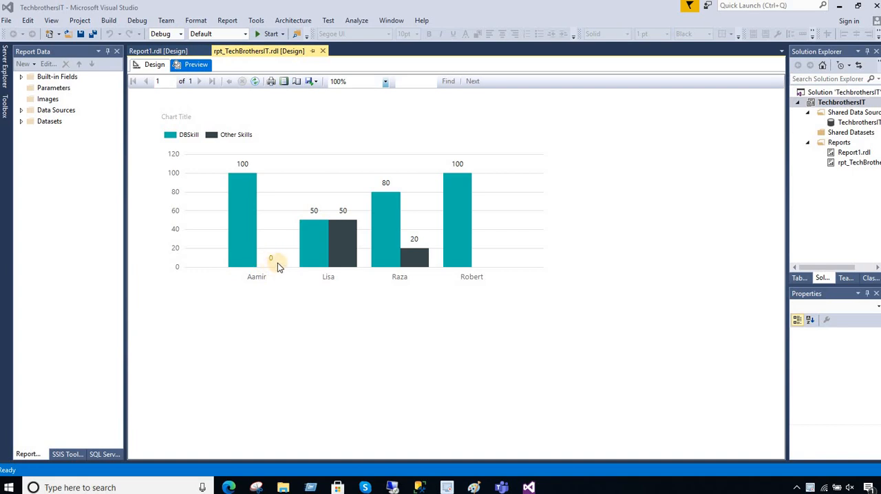
mouse_move(269, 268)
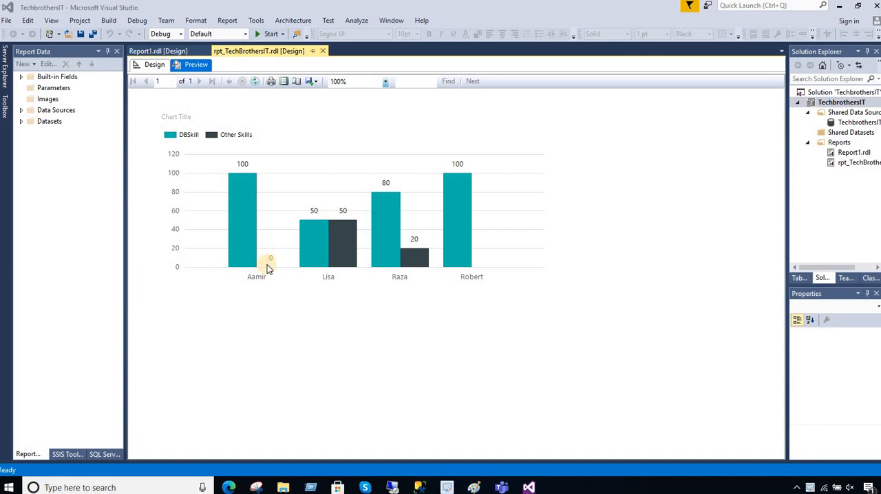
mouse_move(246, 231)
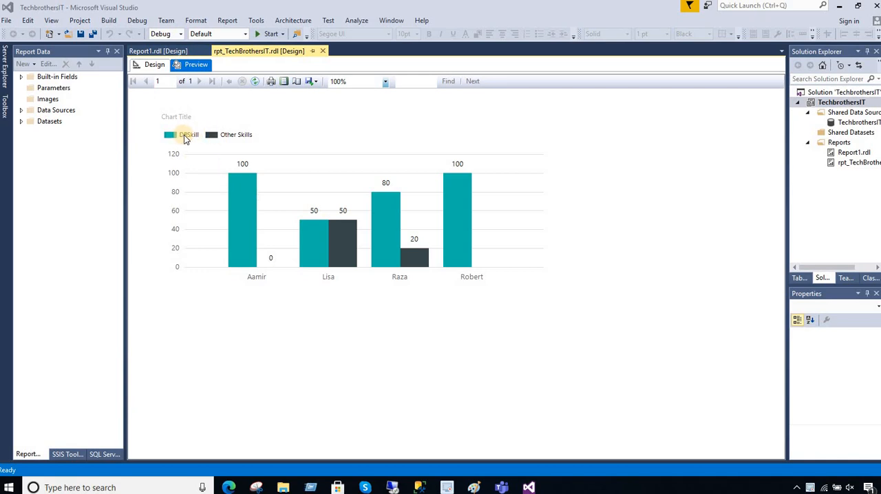
mouse_move(246, 187)
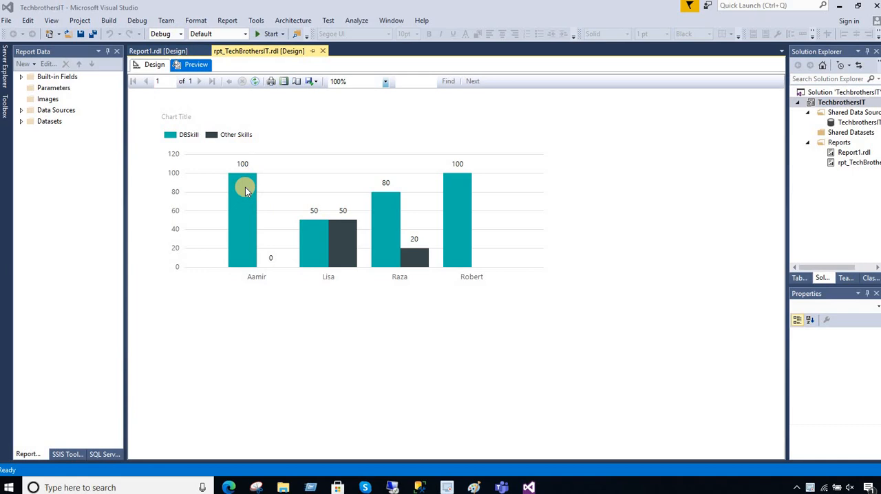
mouse_move(248, 256)
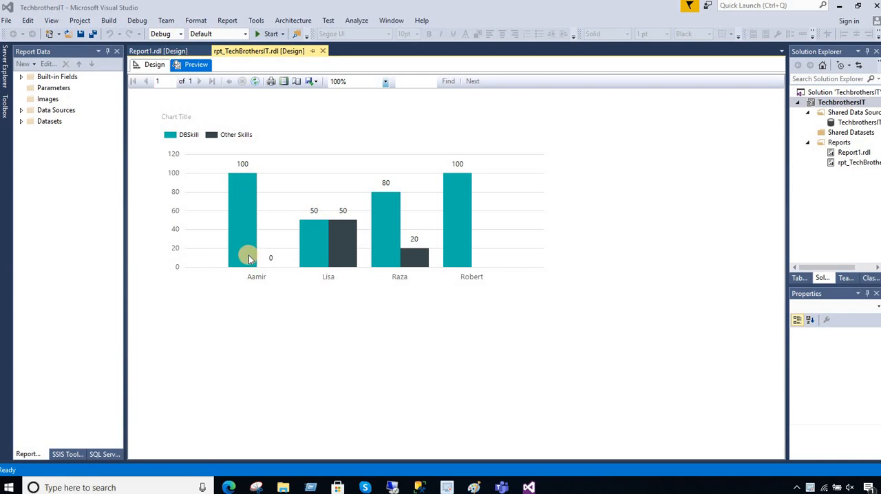
mouse_move(196, 148)
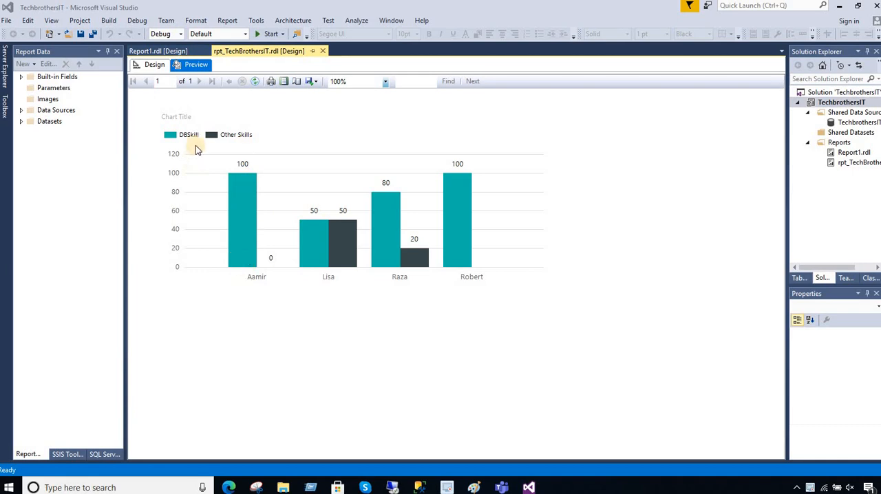
mouse_move(313, 220)
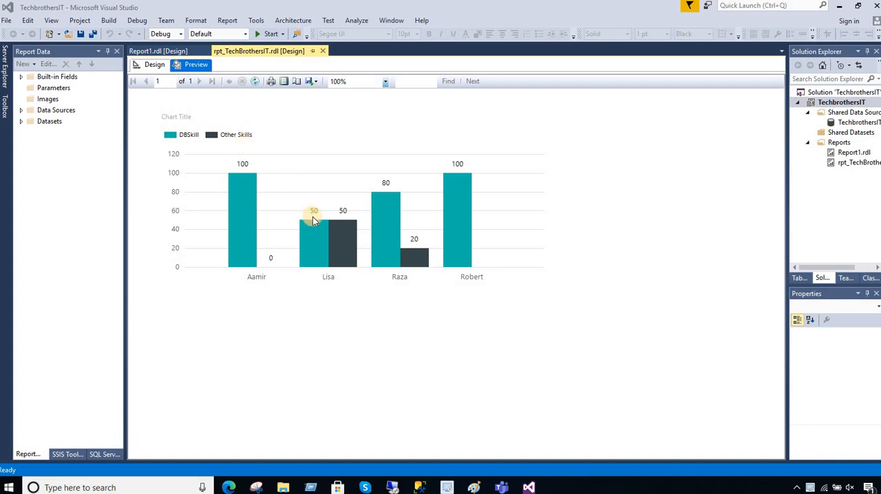
mouse_move(343, 242)
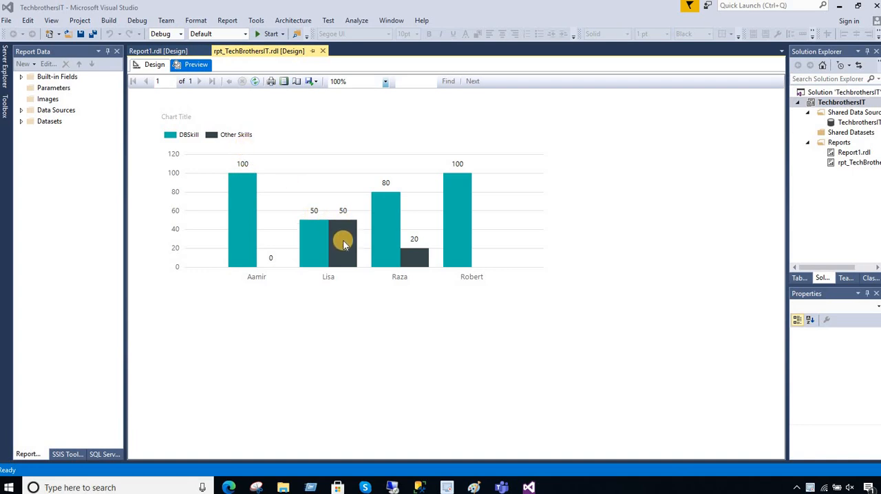
mouse_move(258, 254)
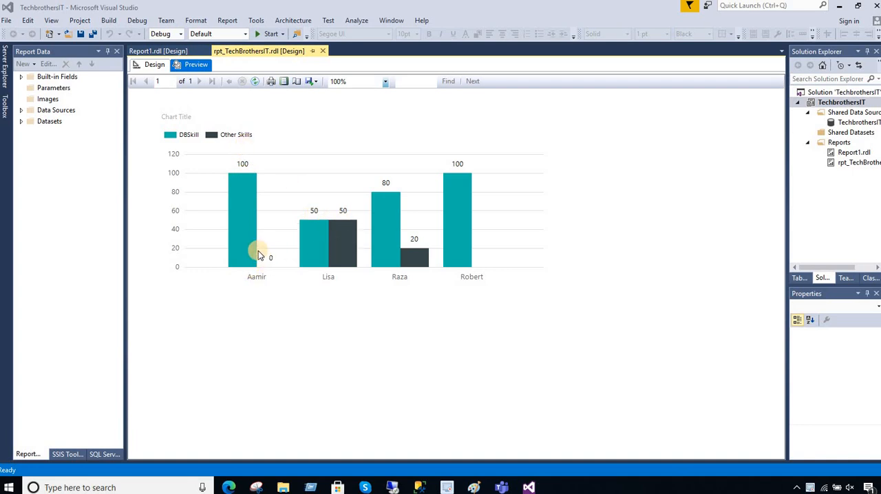
mouse_move(267, 268)
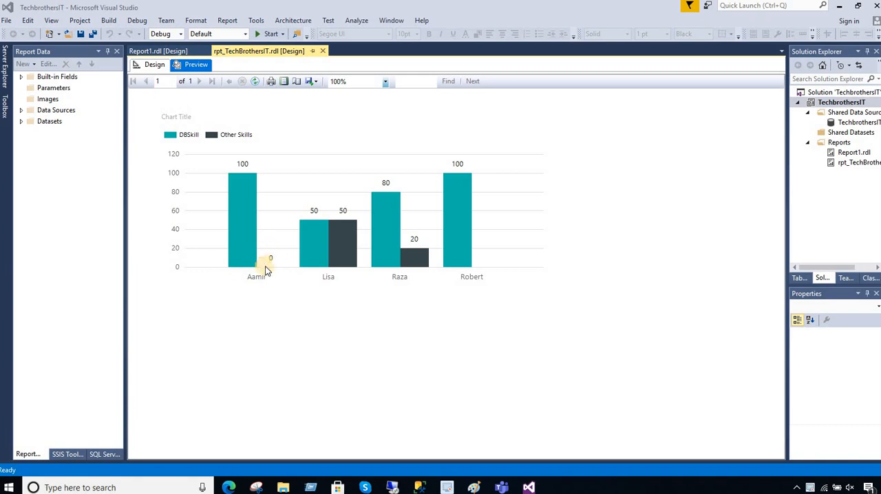
mouse_move(269, 267)
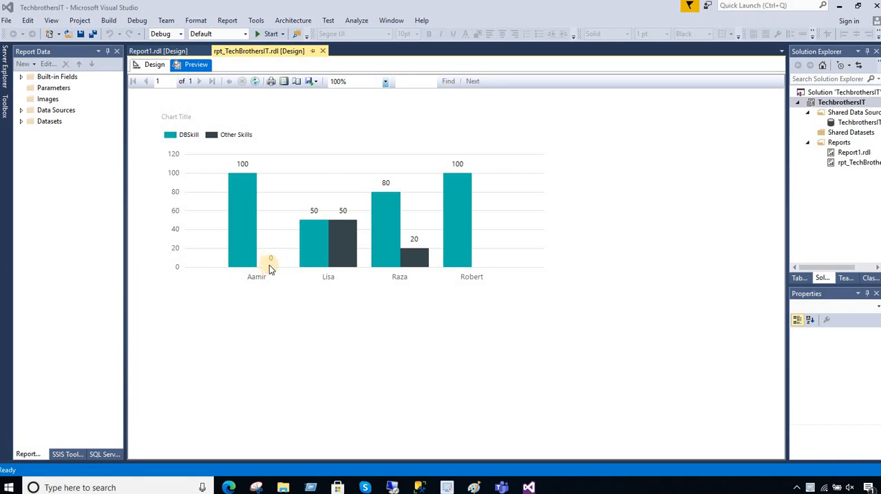
mouse_move(250, 241)
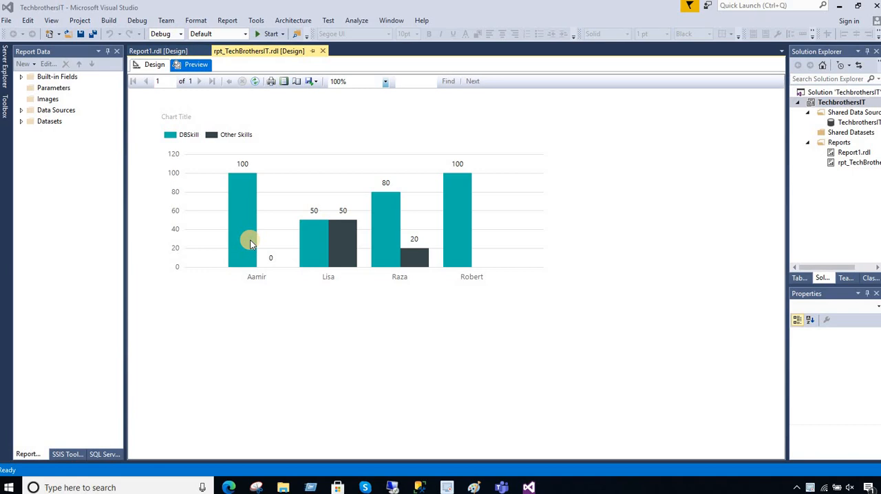
mouse_move(260, 248)
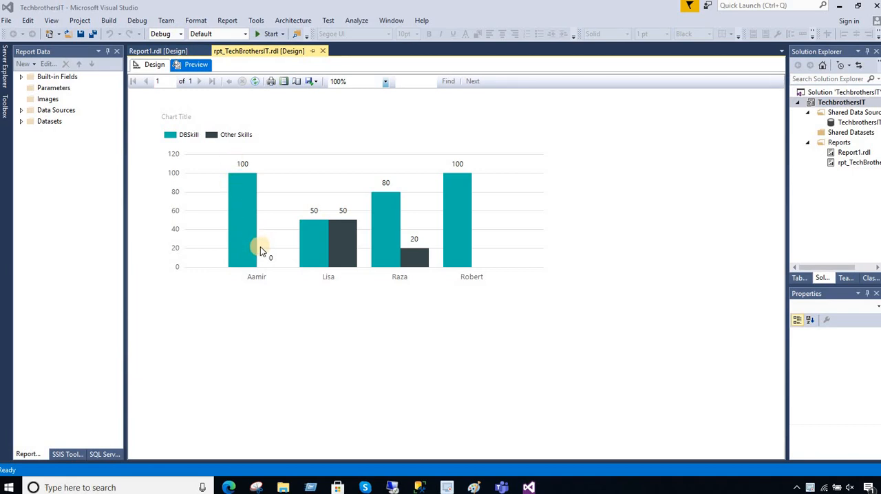
mouse_move(274, 253)
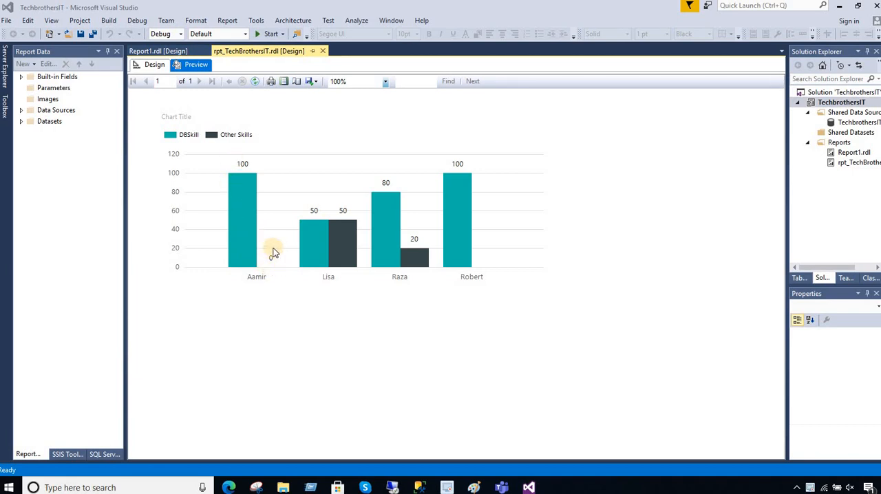
mouse_move(413, 405)
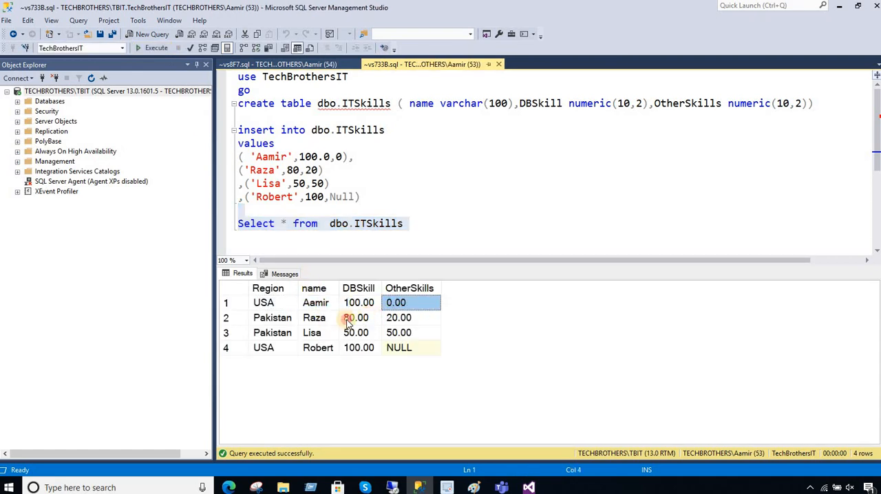
Review Raza's 20.00, Lisa's 50.00 and Robert's NULL values, then return to the designer.
click(411, 317)
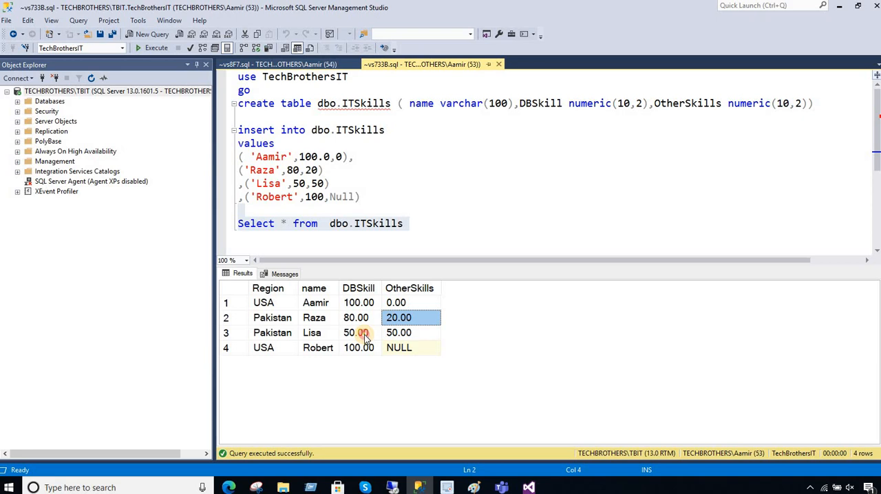
click(356, 332)
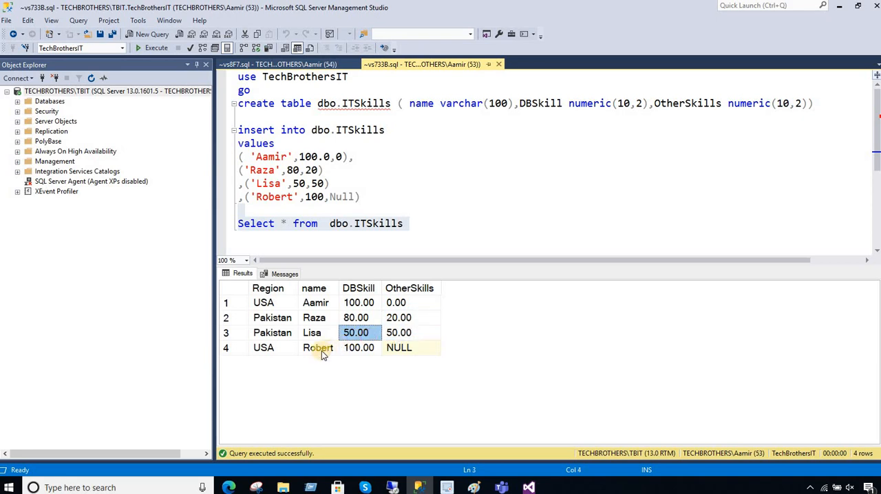
click(399, 348)
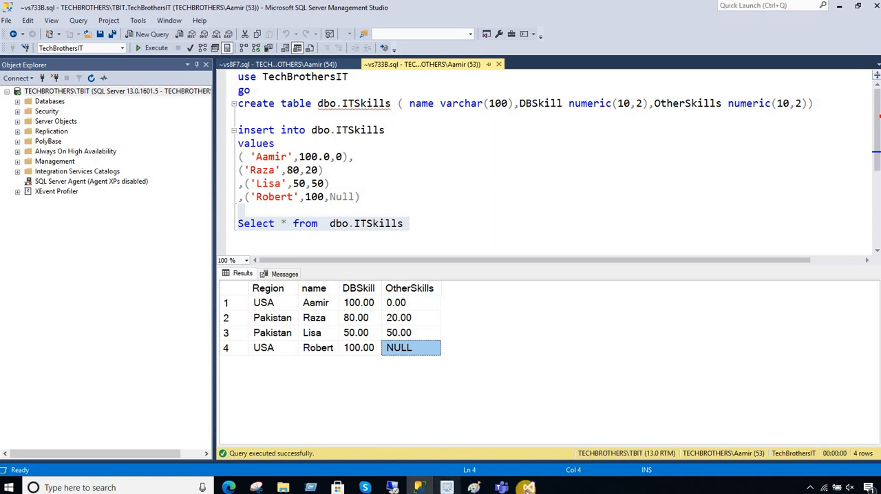
click(528, 487)
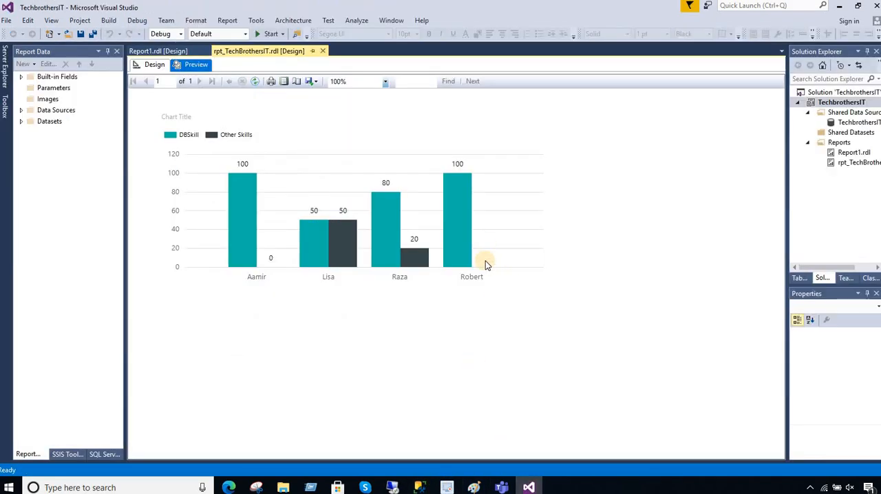
mouse_move(486, 249)
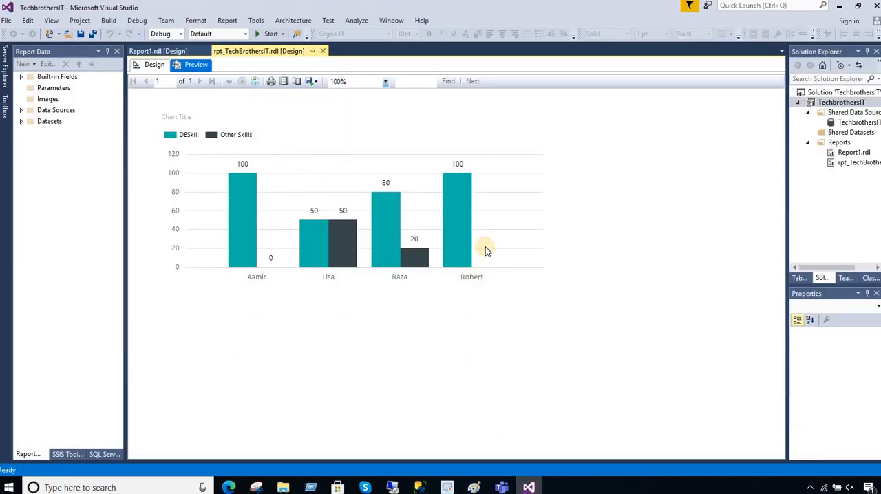
mouse_move(487, 267)
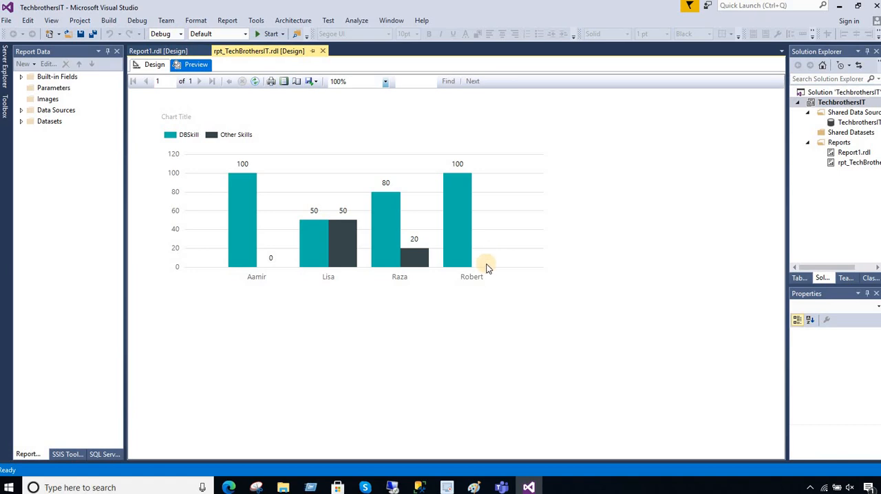
mouse_move(497, 255)
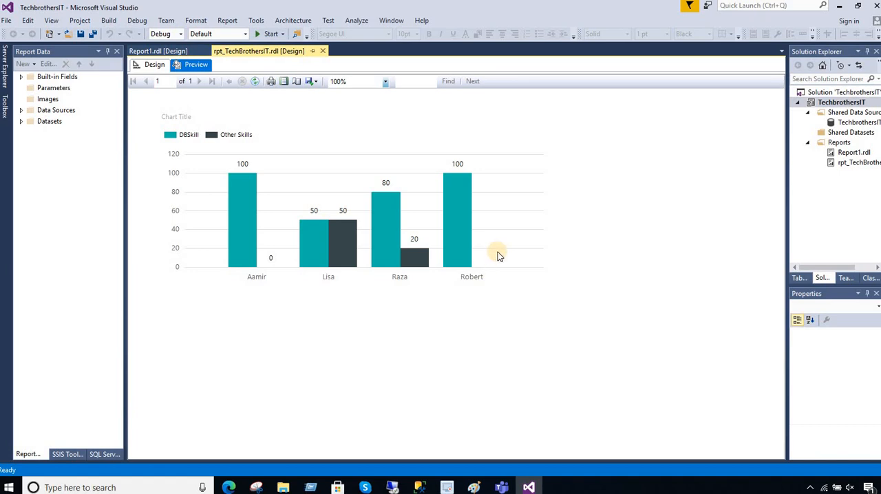
mouse_move(494, 256)
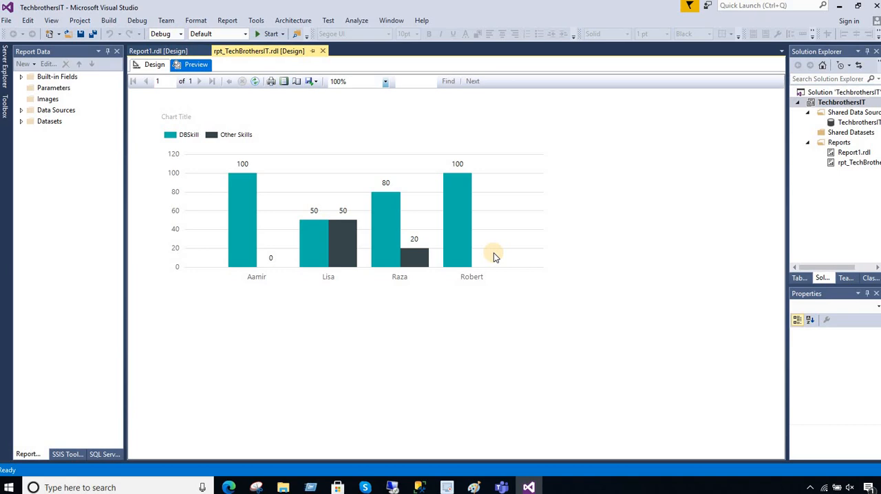
mouse_move(268, 260)
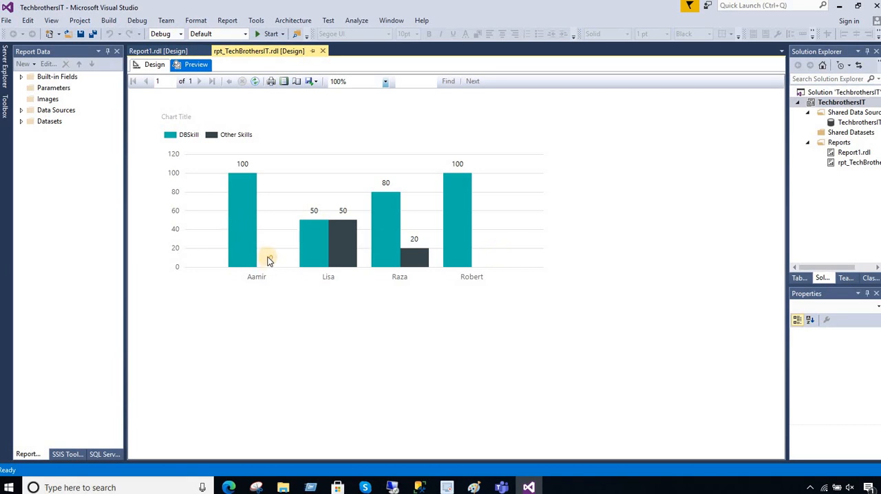
mouse_move(271, 269)
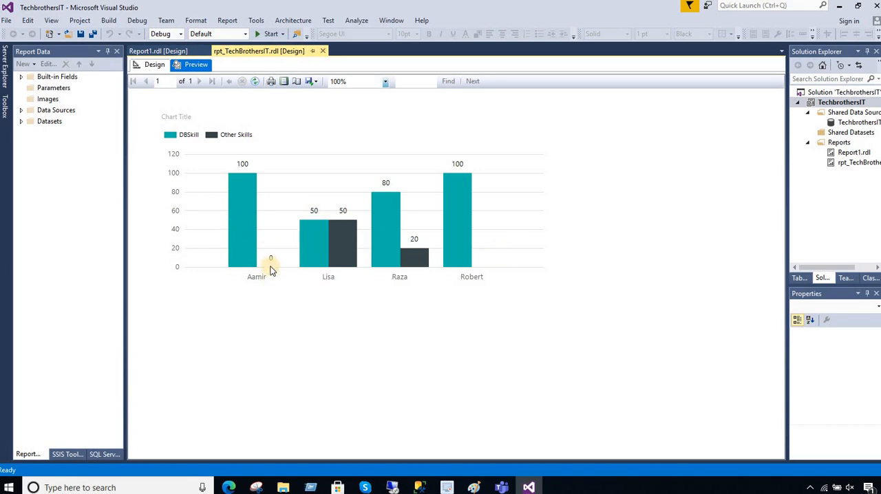
click(154, 64)
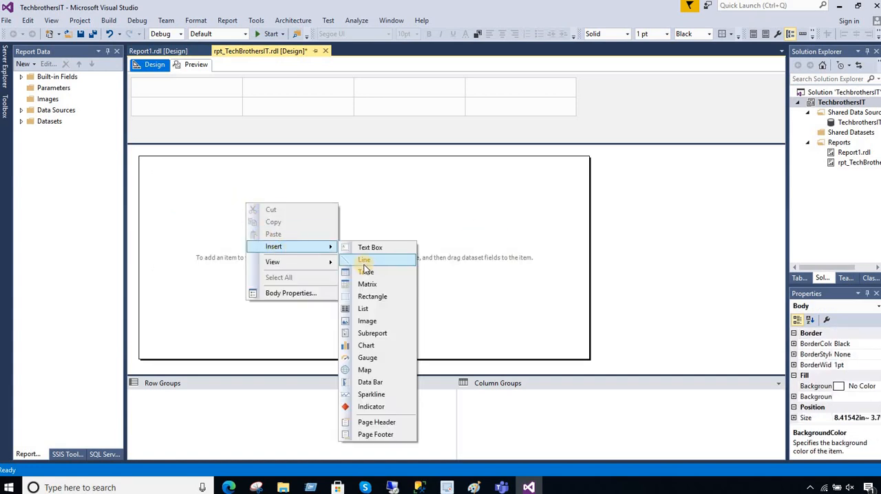
mouse_move(366, 344)
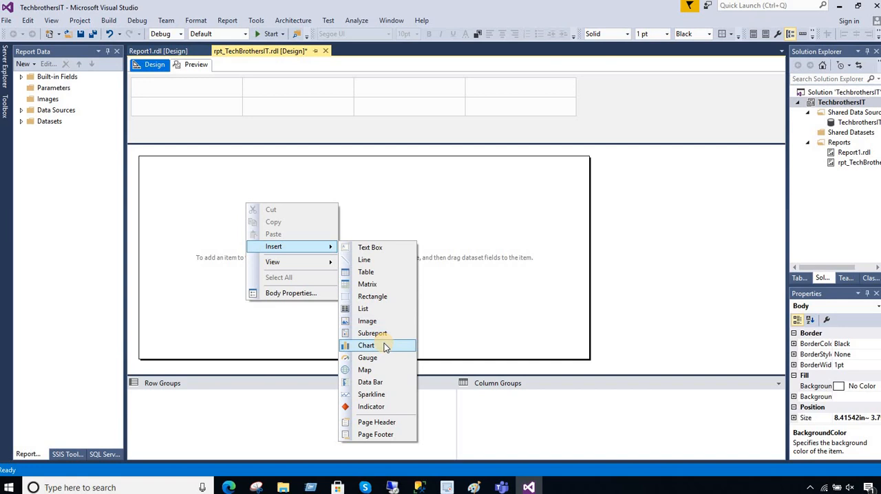
Insert a column chart, move it to the body's top-left and enlarge it.
click(366, 344)
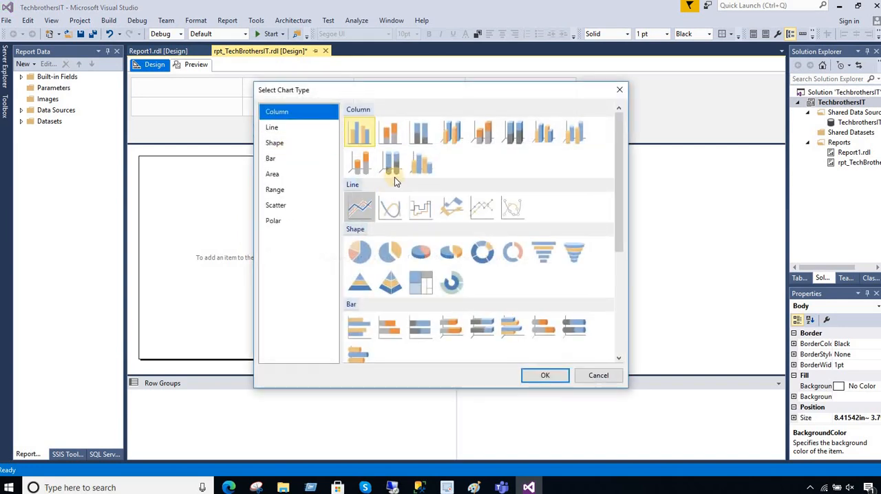
click(420, 132)
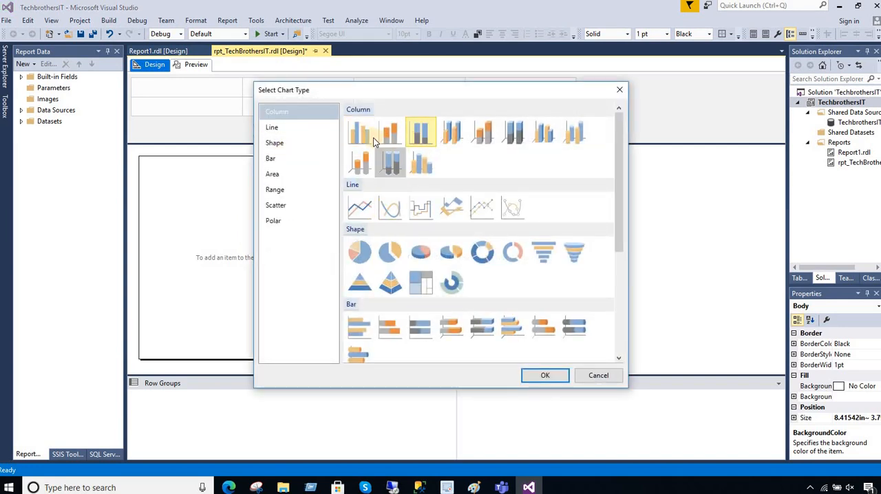
click(544, 375)
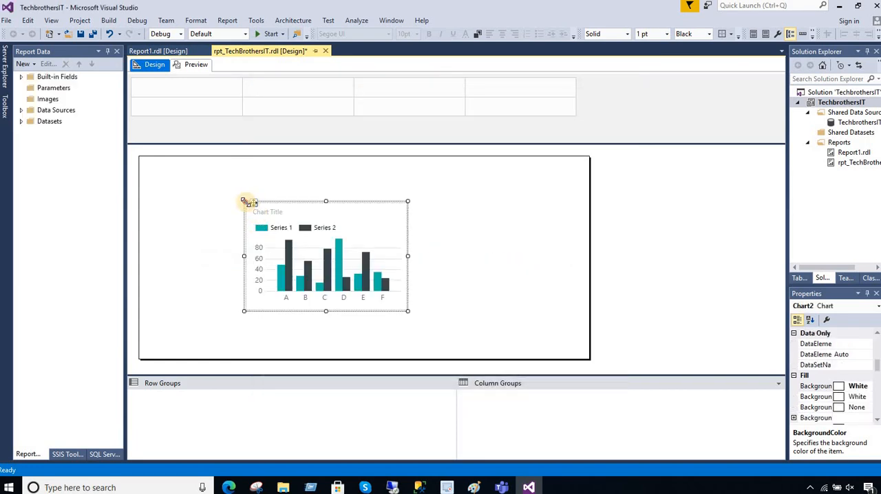
drag(245, 201, 151, 163)
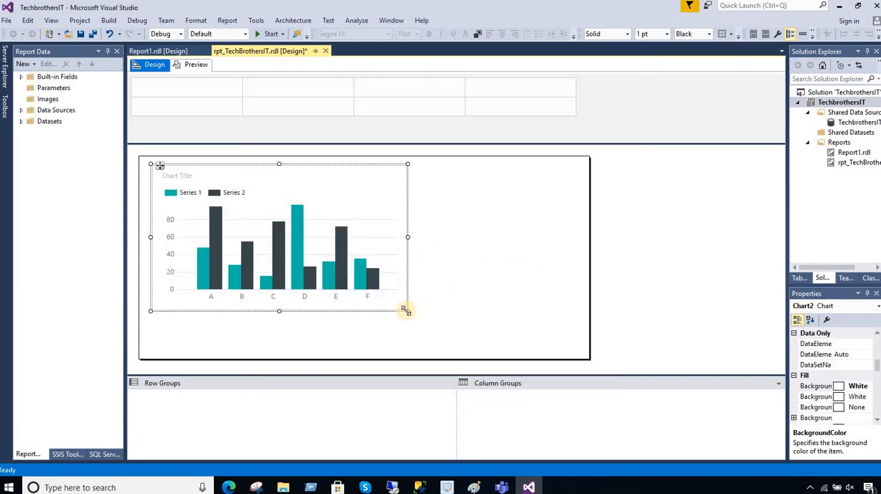
drag(407, 310, 564, 352)
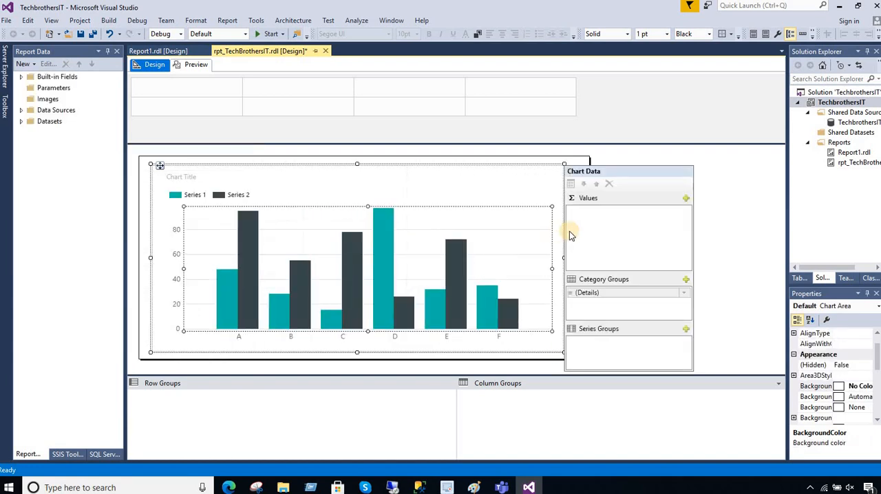
Add DBSkill and OtherSkills as the chart's values.
click(686, 199)
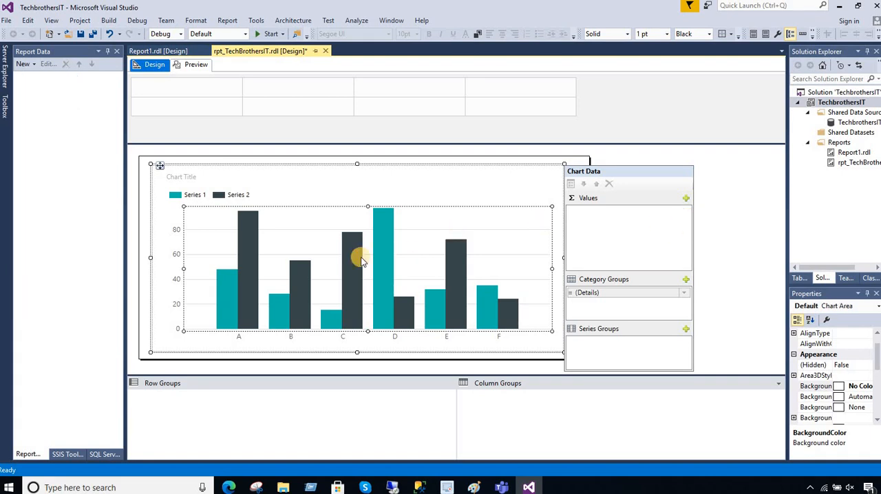
click(685, 198)
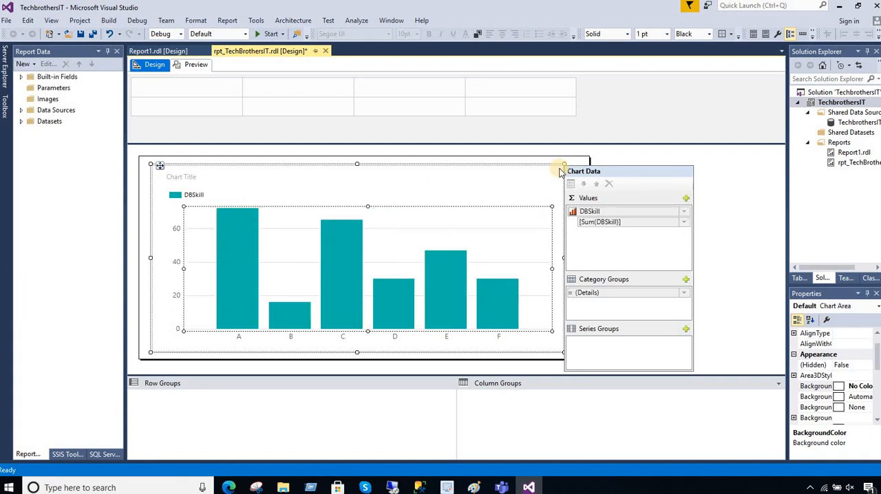
click(683, 211)
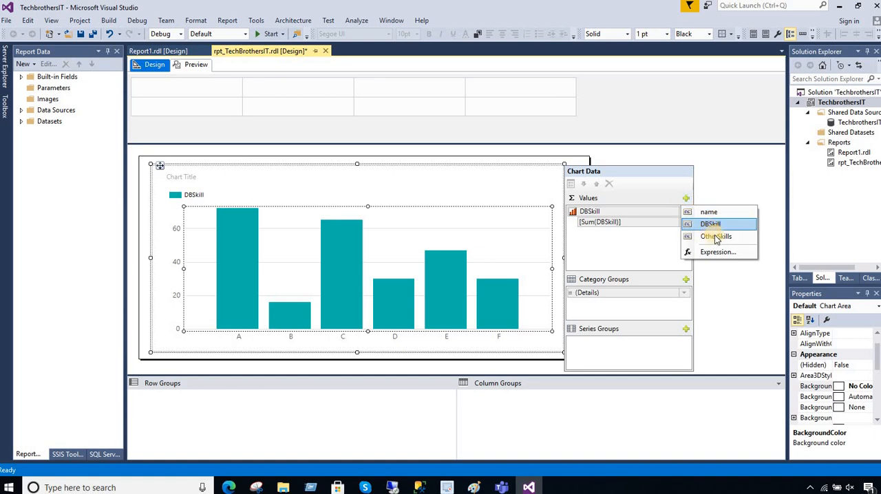
click(716, 236)
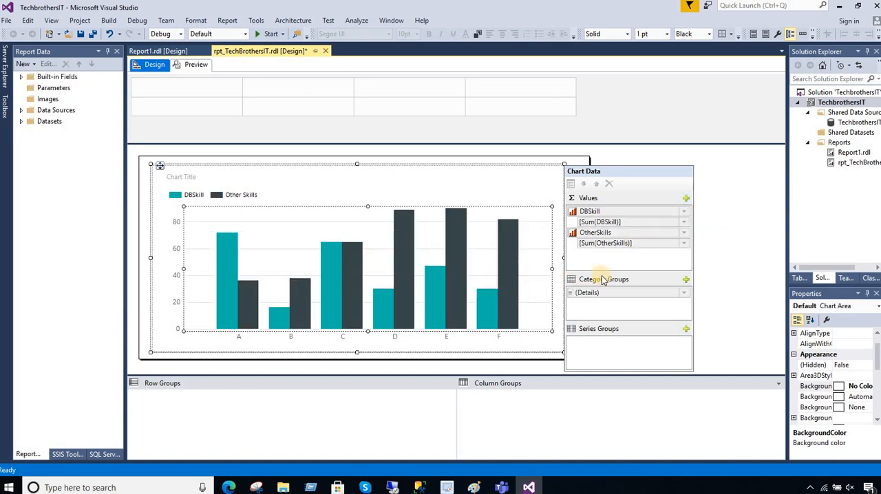
Group the chart categories by name and select the category axis labels.
click(446, 336)
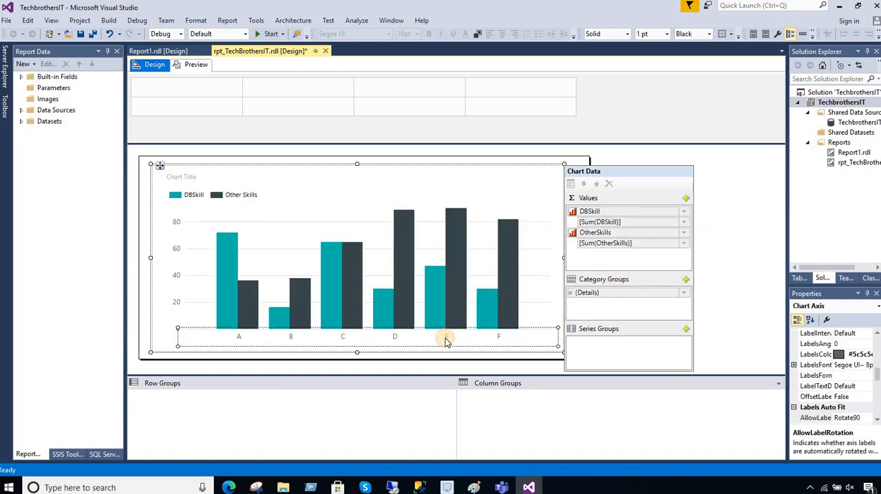
click(683, 292)
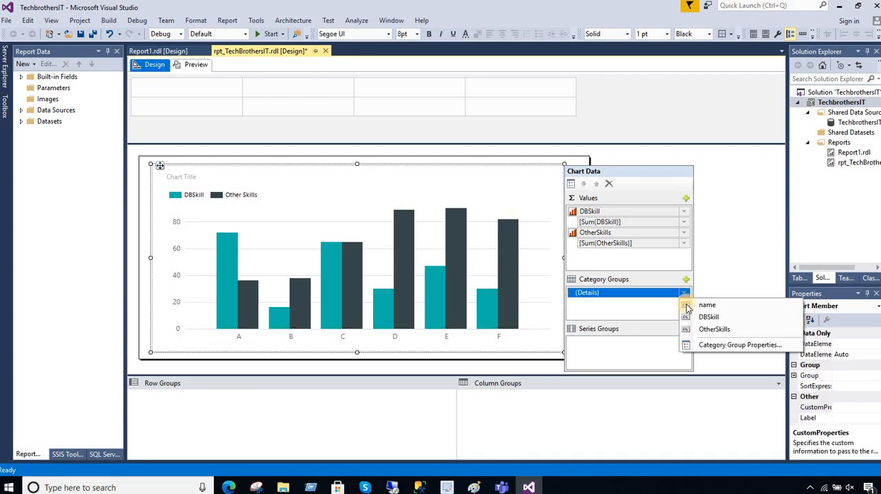
click(706, 305)
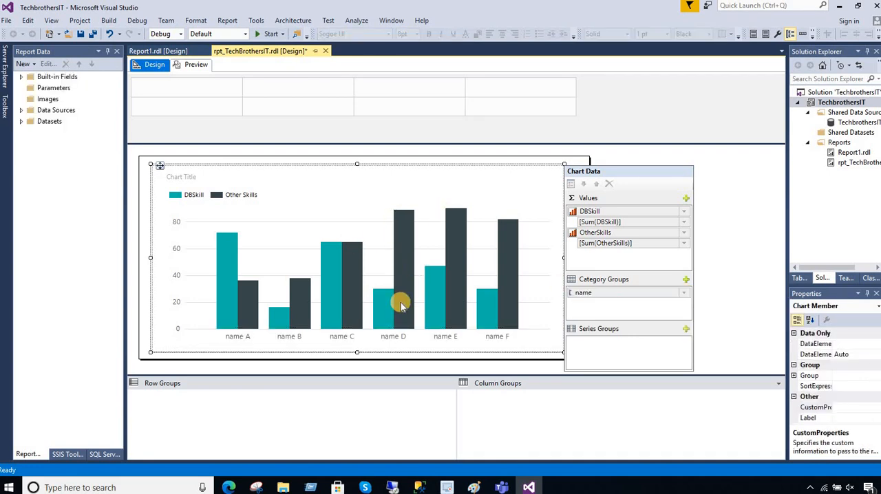
click(356, 337)
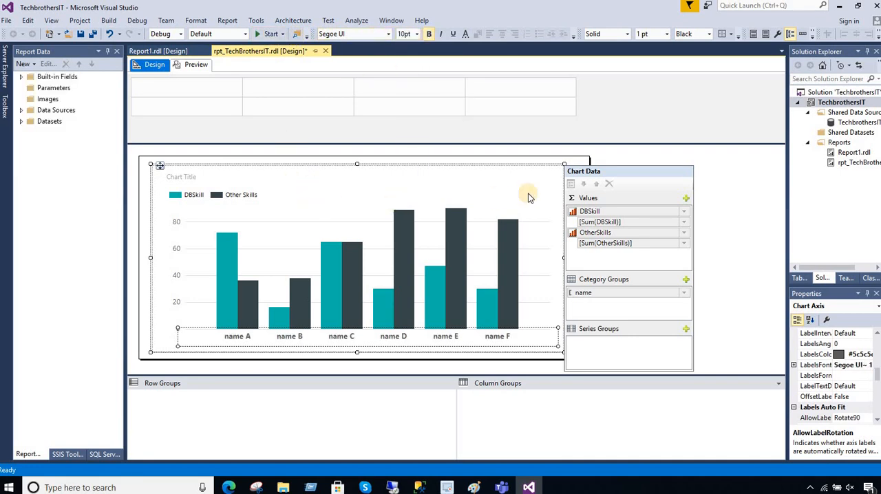
Preview the report showing bars for Aamir, Lisa, Raza and Robert.
click(196, 64)
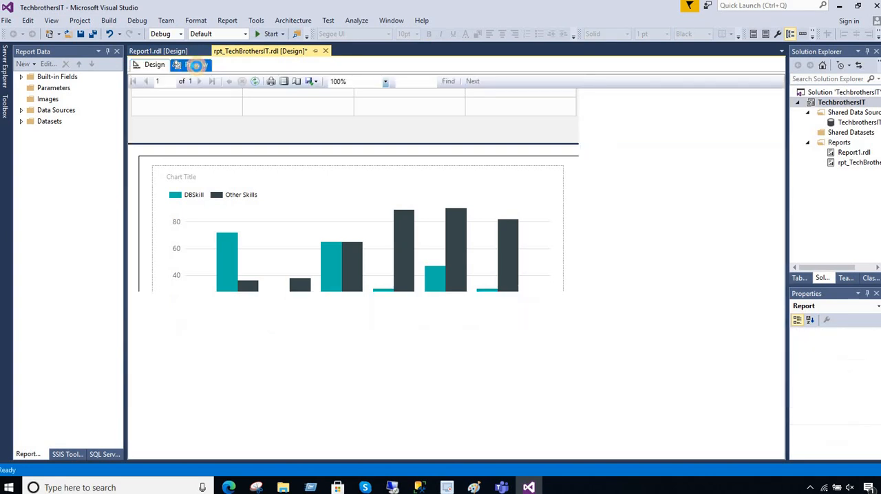
click(196, 64)
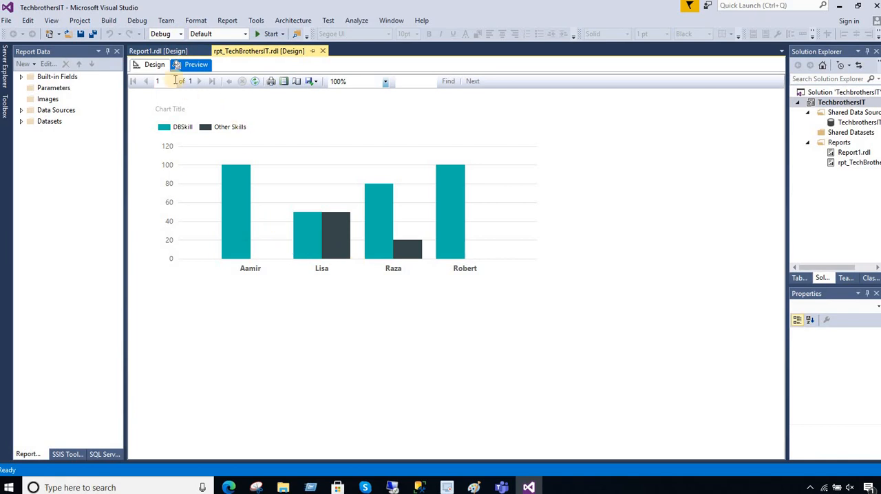
Turn on data labels for the DBSkill and Other Skills series and preview them.
click(154, 64)
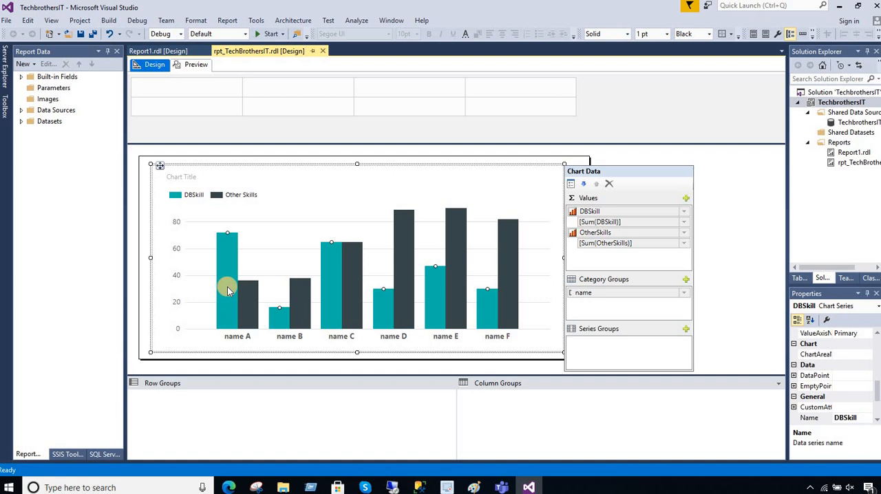
mouse_move(264, 340)
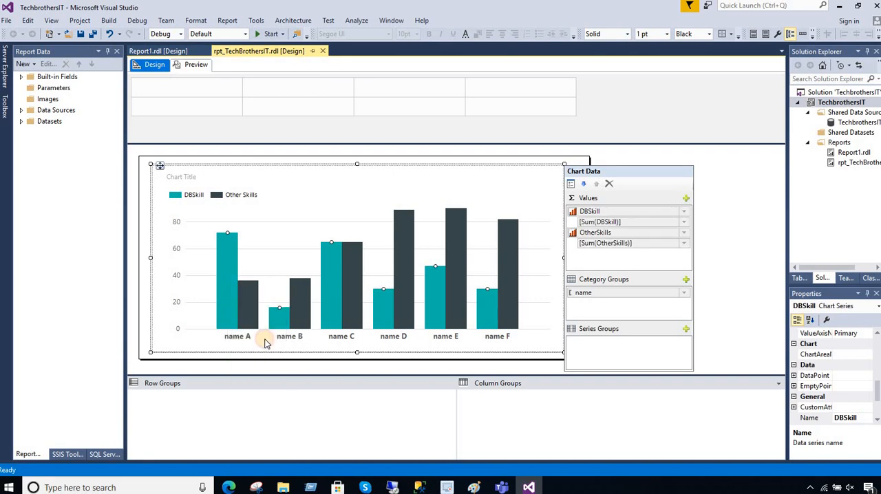
click(249, 307)
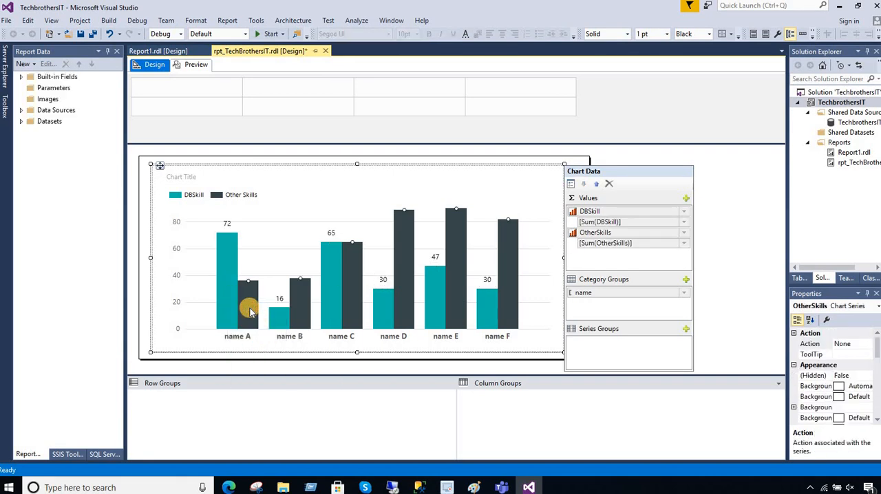
mouse_move(250, 302)
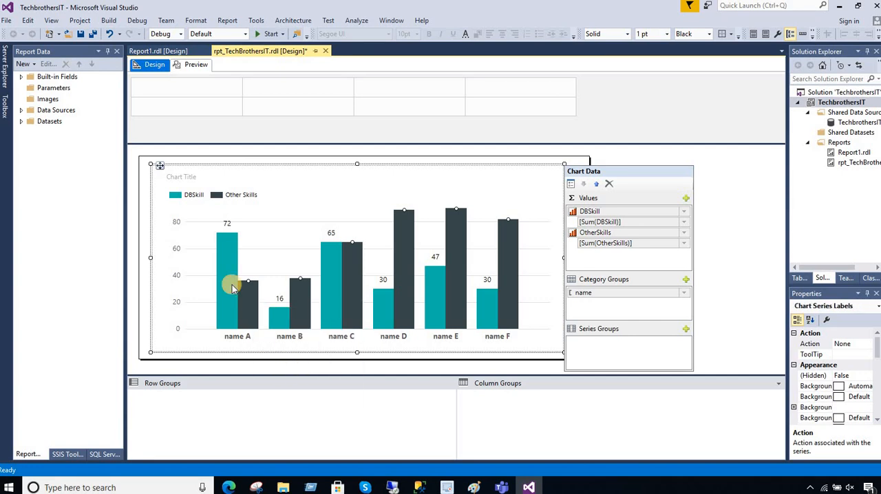
click(195, 63)
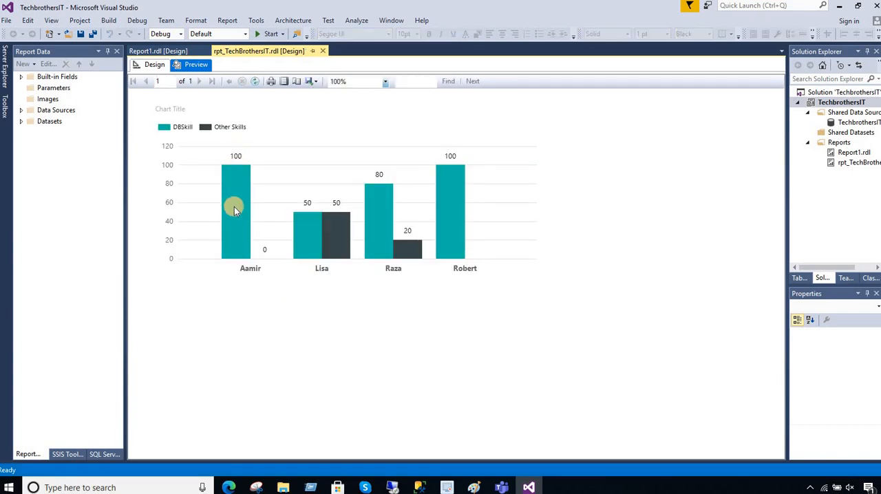
mouse_move(245, 259)
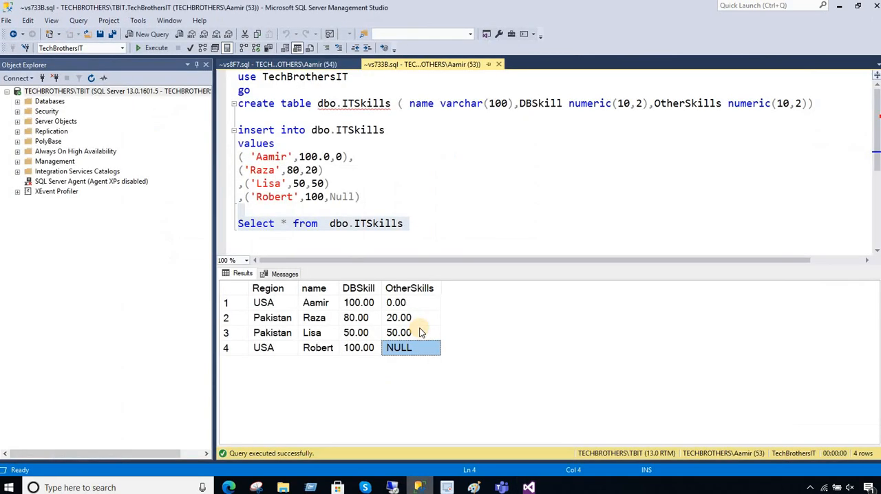
click(396, 302)
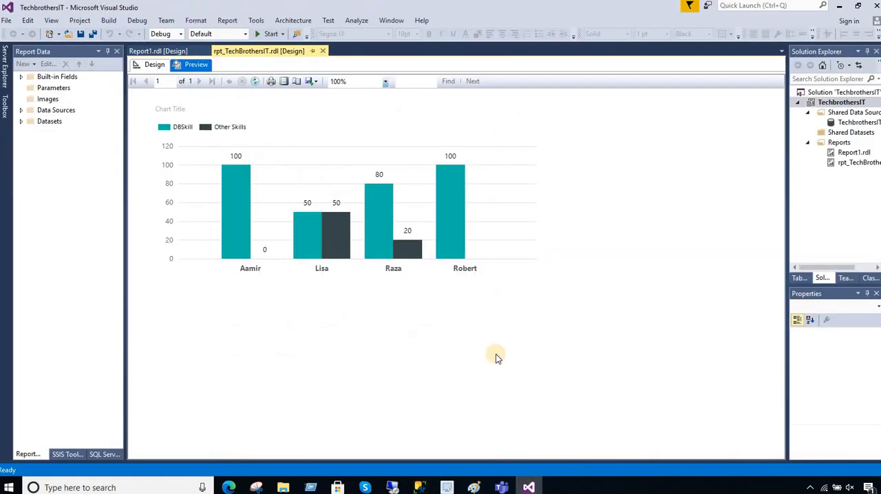
mouse_move(504, 266)
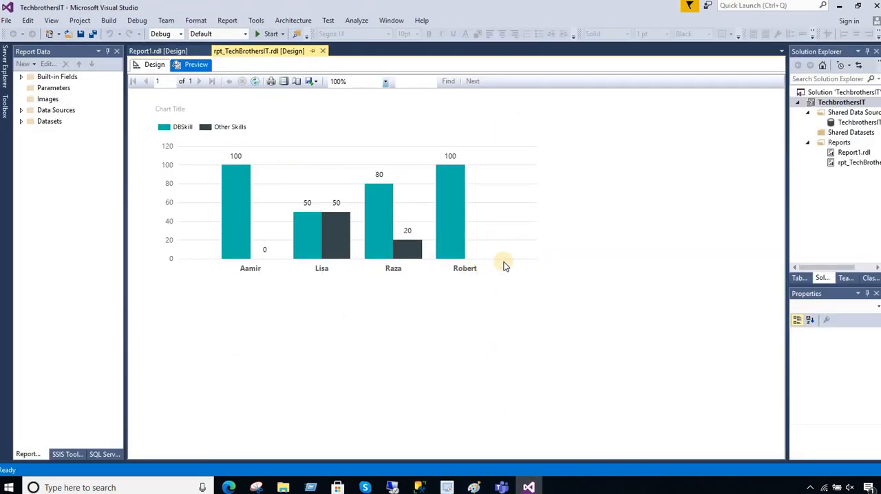
mouse_move(258, 242)
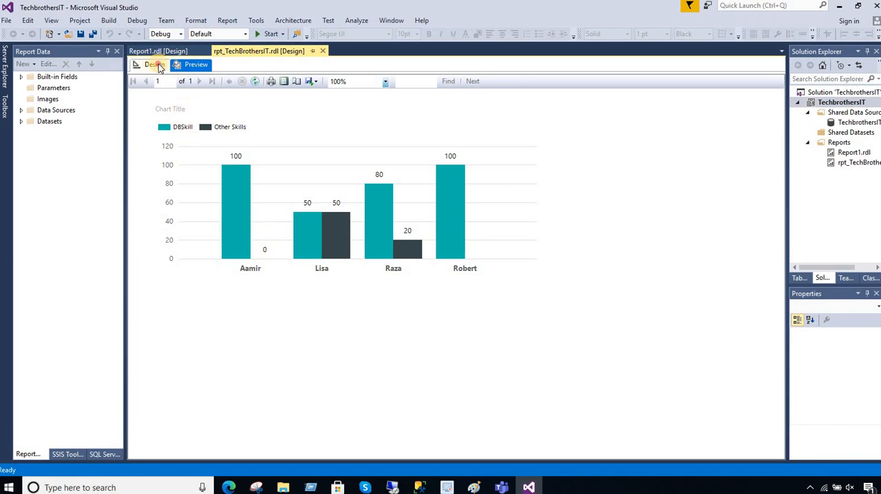
Open the expression =Sum(Fields!OtherSkills.Value) from the Other Skills series properties.
click(155, 64)
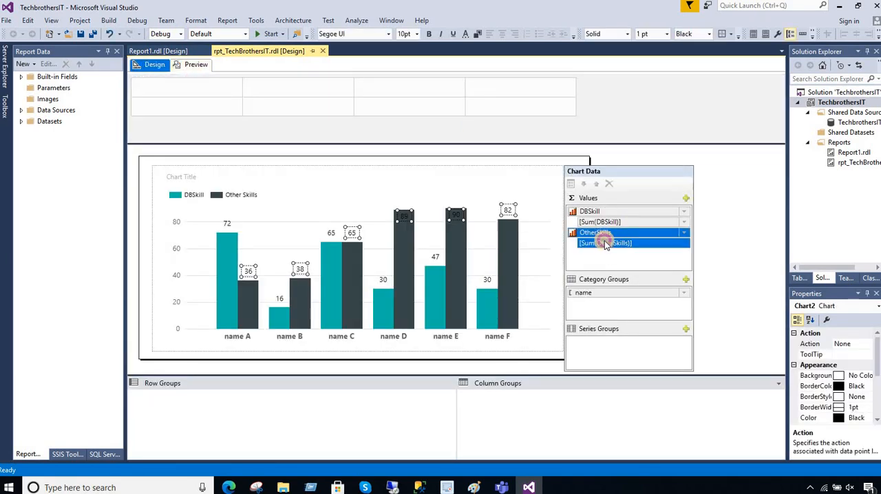
right_click(604, 242)
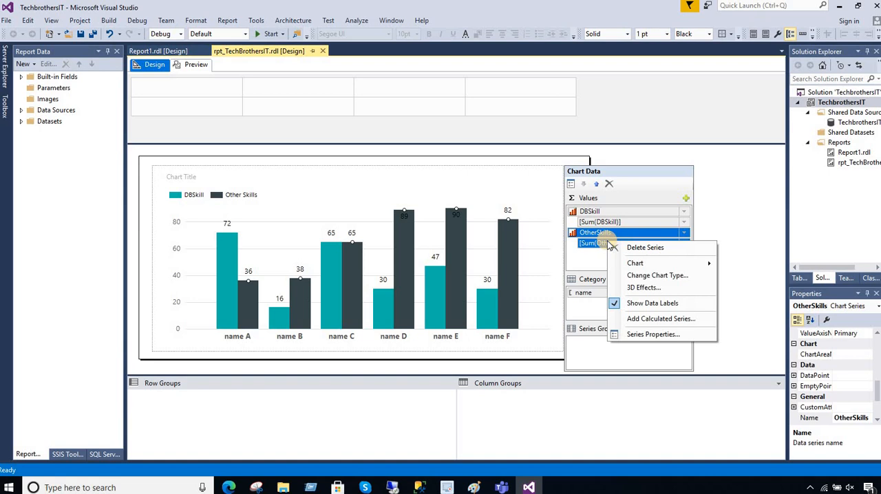
mouse_move(652, 334)
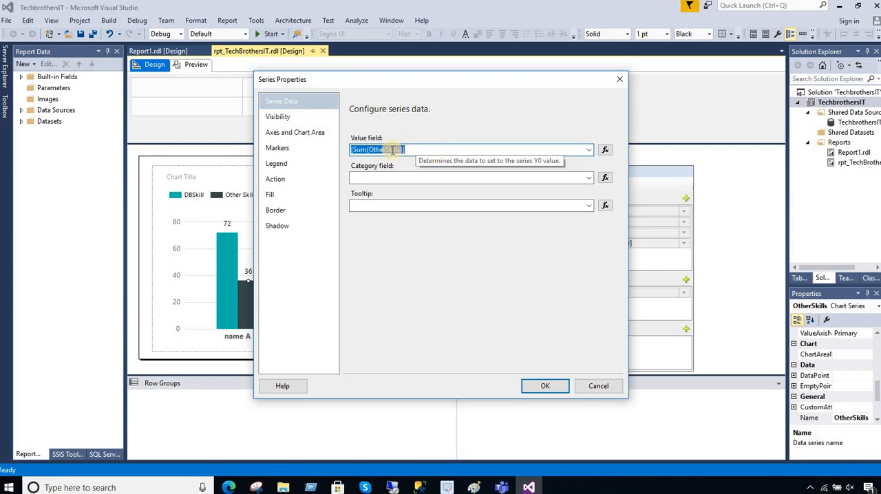
mouse_move(604, 149)
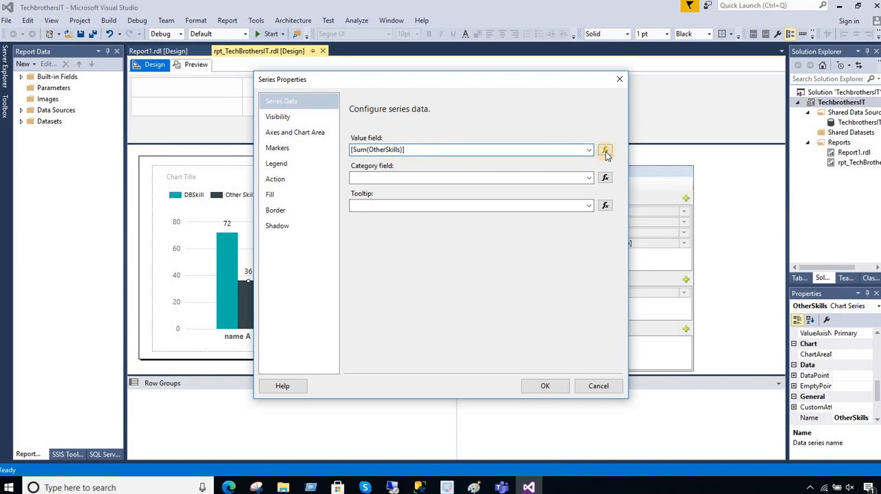
click(605, 150)
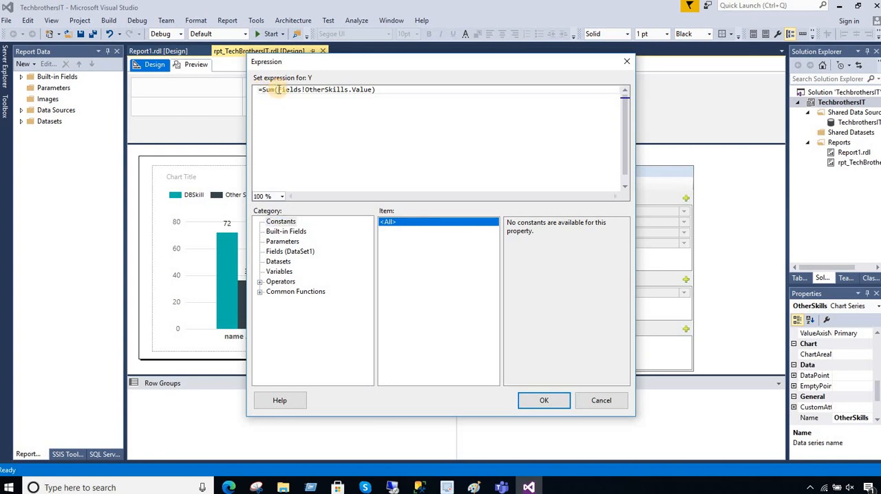
Change the value to =IIF(Sum(Fields!OtherSkills.Value)=0,"",Sum(Fields!OtherSkills.Value)) and accept it.
text(IIf()
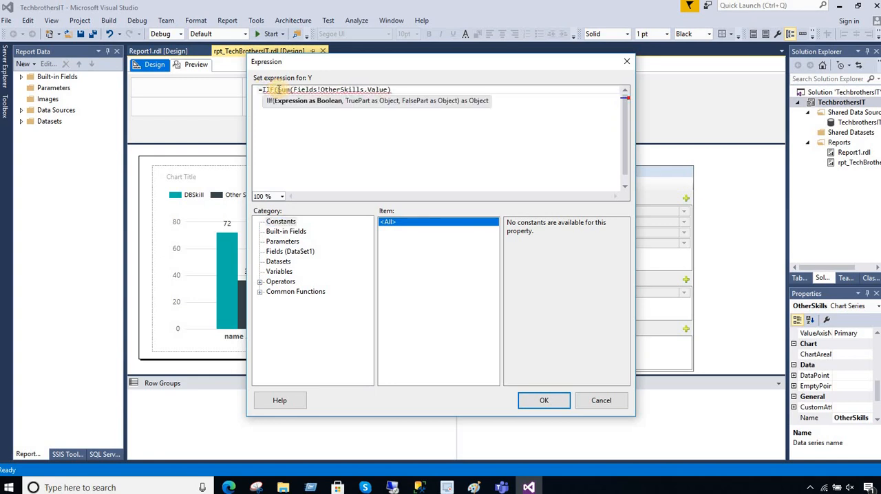
click(392, 89)
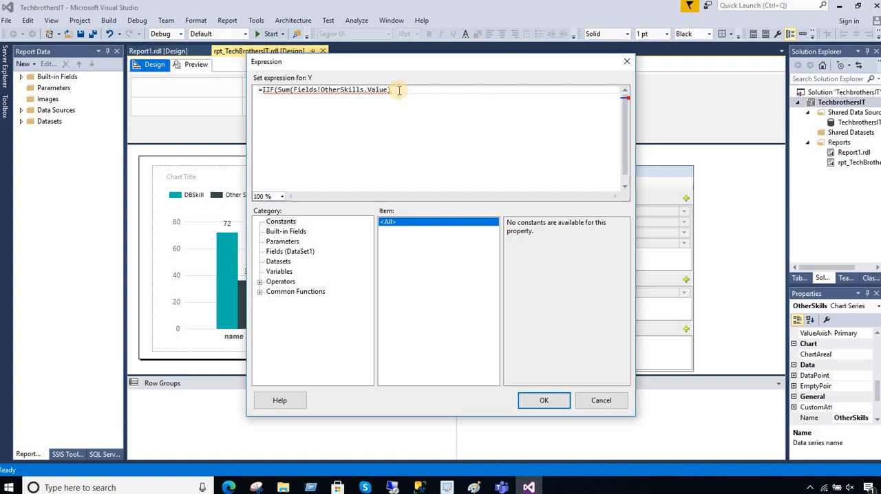
text(=0,"",)
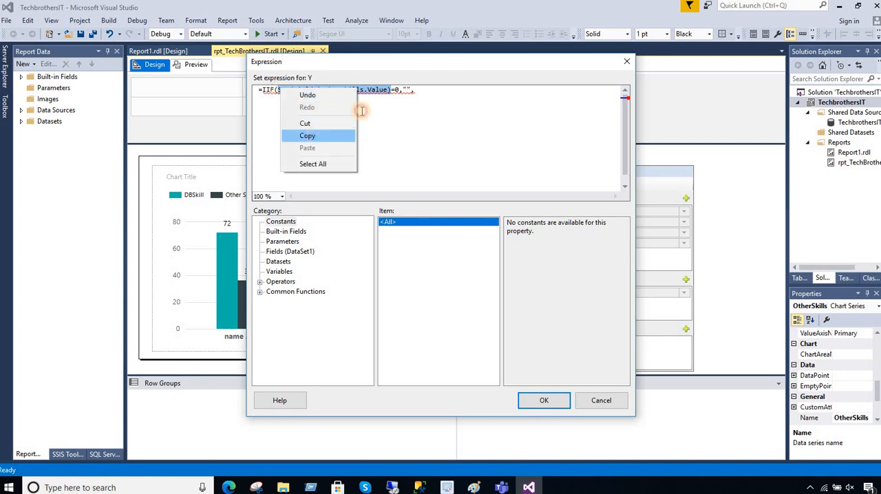
click(306, 147)
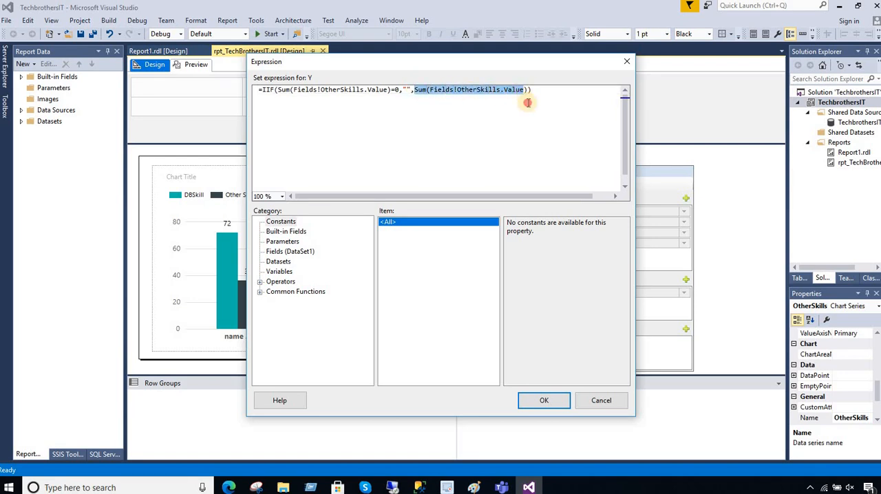
click(544, 400)
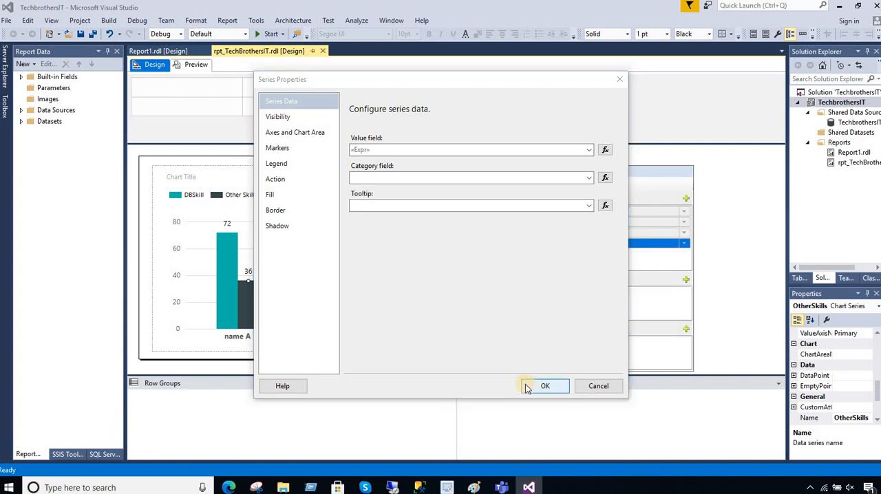
Apply the IIF value, verify Aamir's zero label is hidden in preview, then return to design.
click(544, 385)
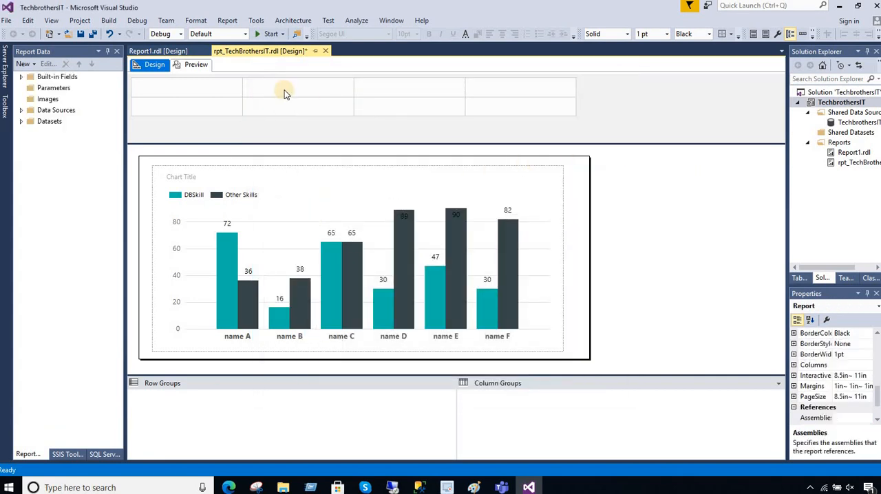
click(195, 64)
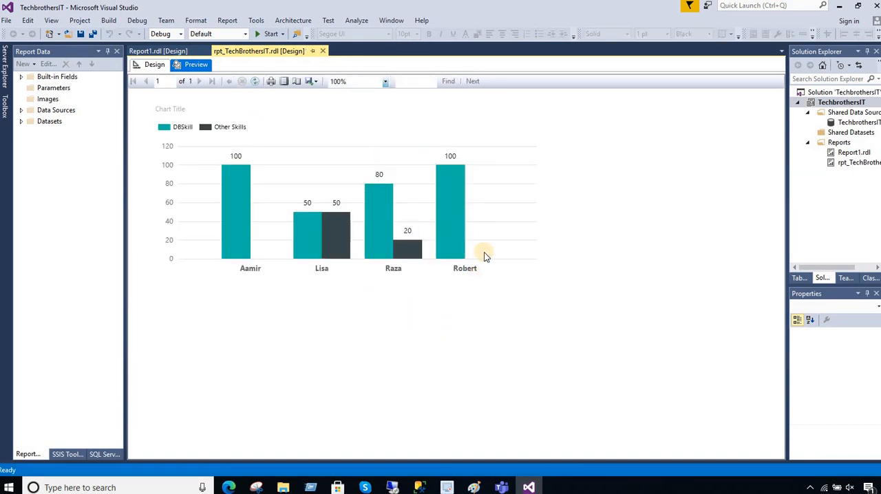
mouse_move(300, 258)
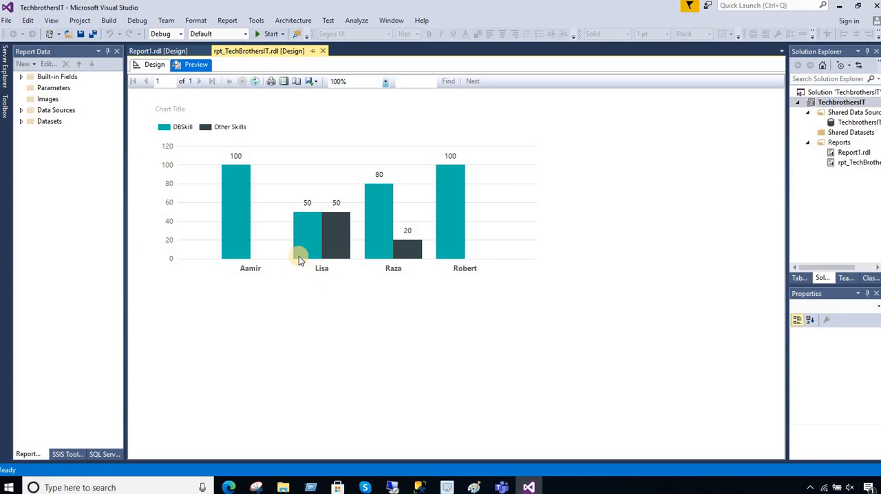
mouse_move(277, 230)
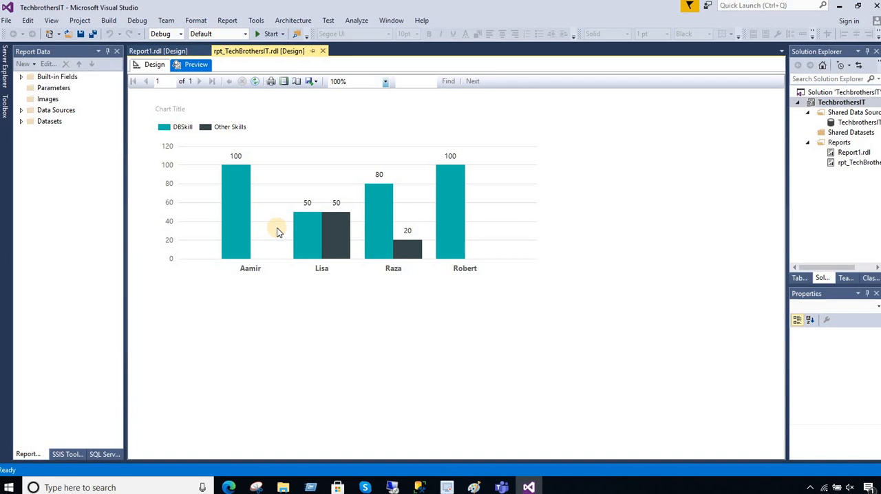
mouse_move(260, 228)
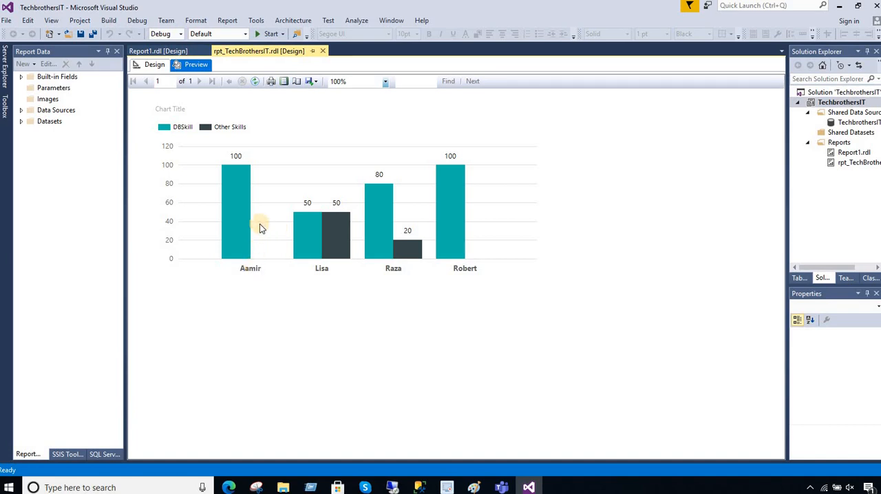
mouse_move(259, 196)
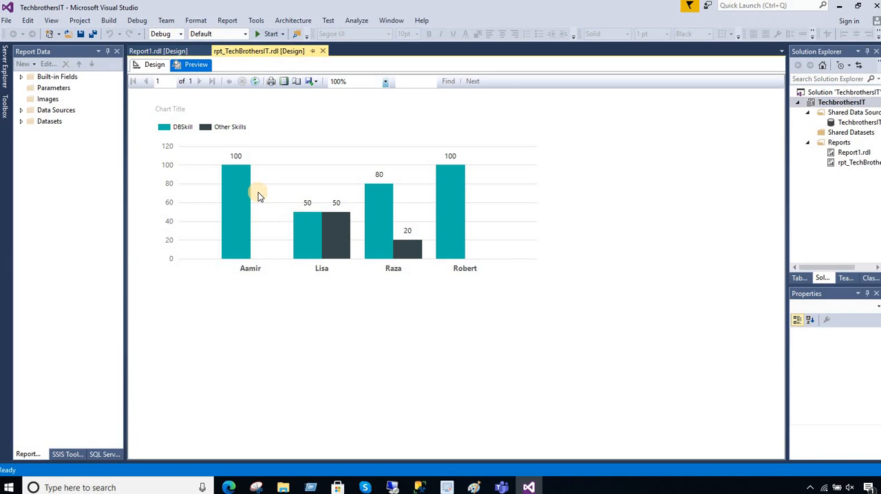
mouse_move(254, 231)
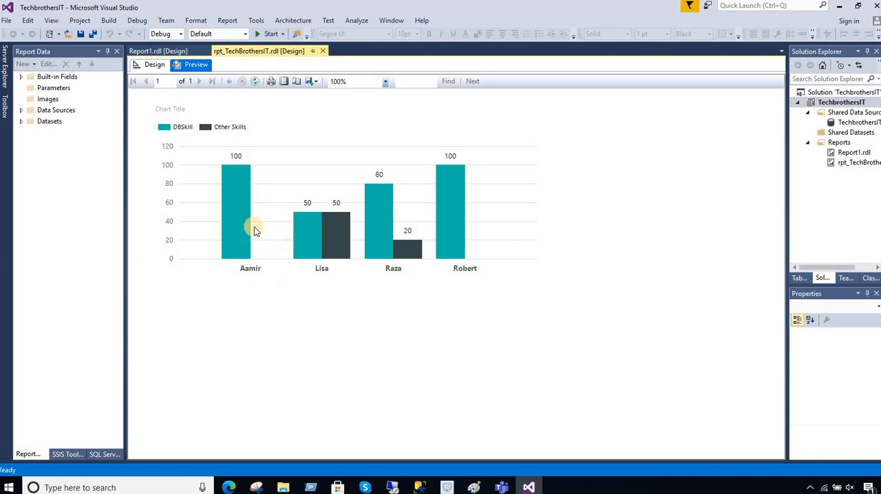
mouse_move(258, 236)
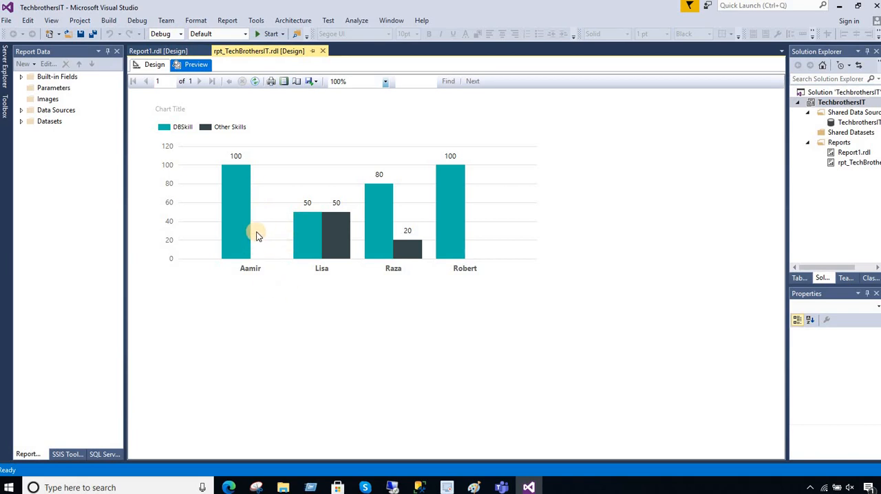
mouse_move(420, 487)
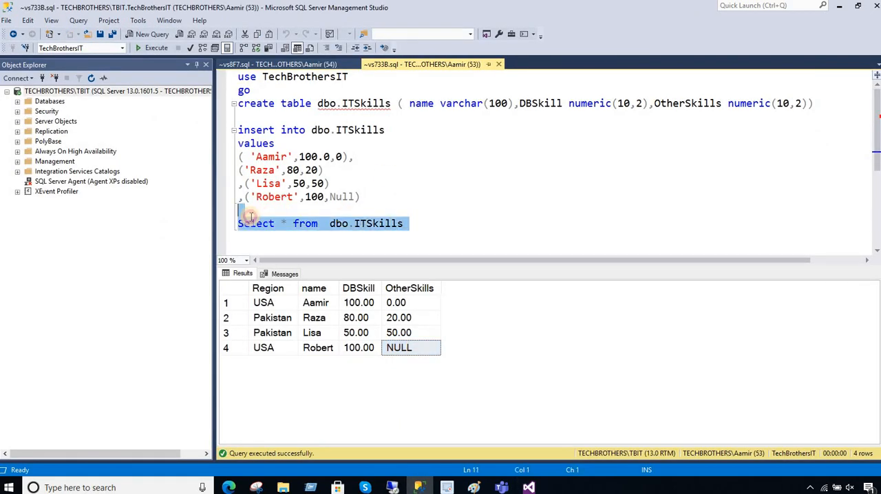
click(395, 303)
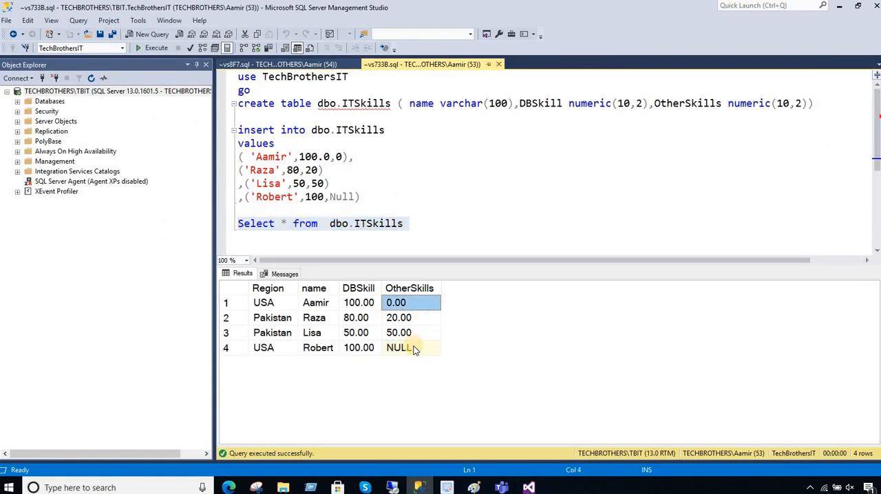
click(411, 347)
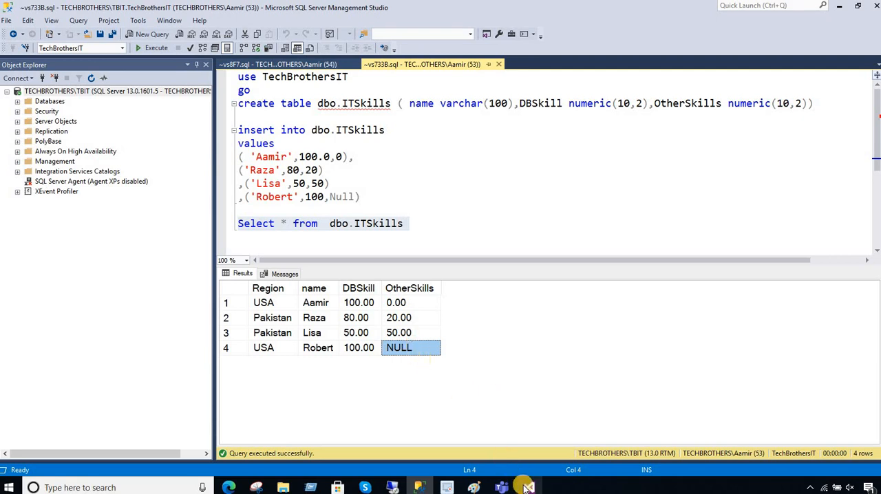
click(528, 488)
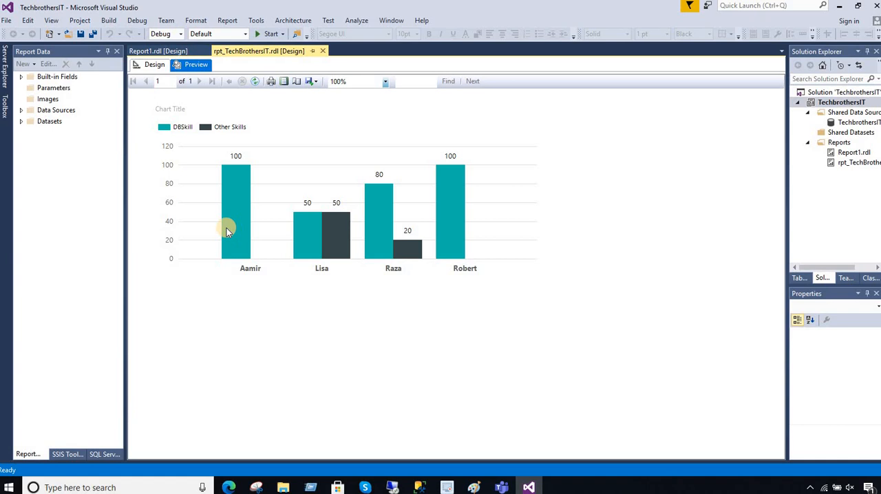
mouse_move(170, 109)
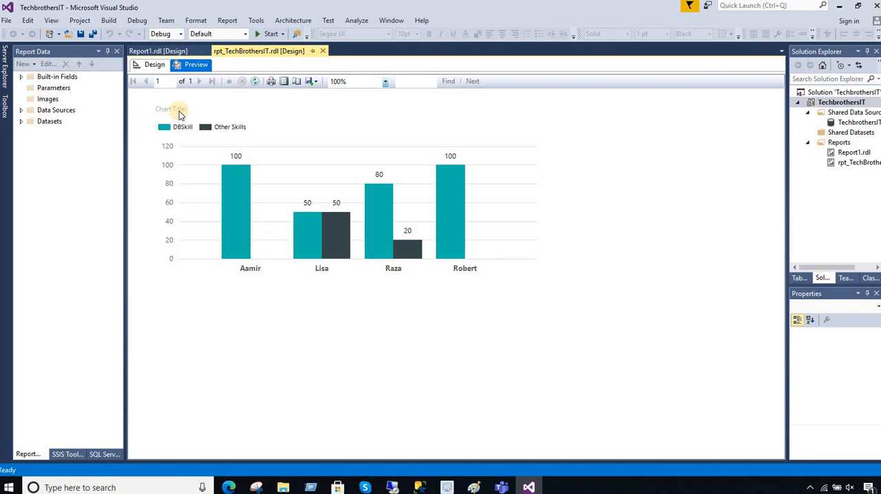
click(154, 64)
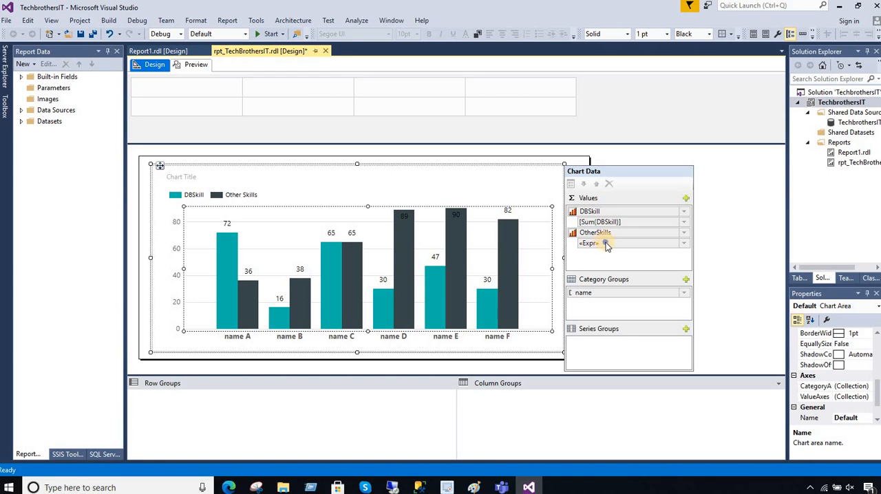
Reopen the Other Skills series IIF value expression through Series Properties.
right_click(594, 232)
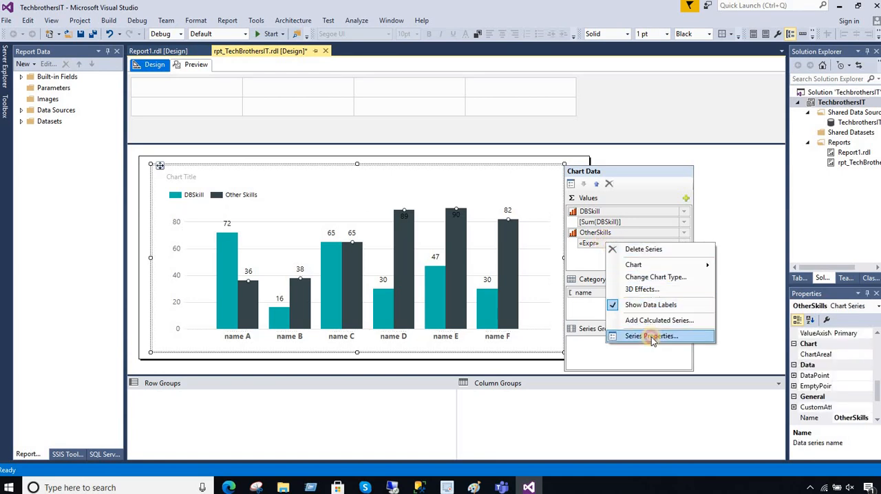
click(651, 336)
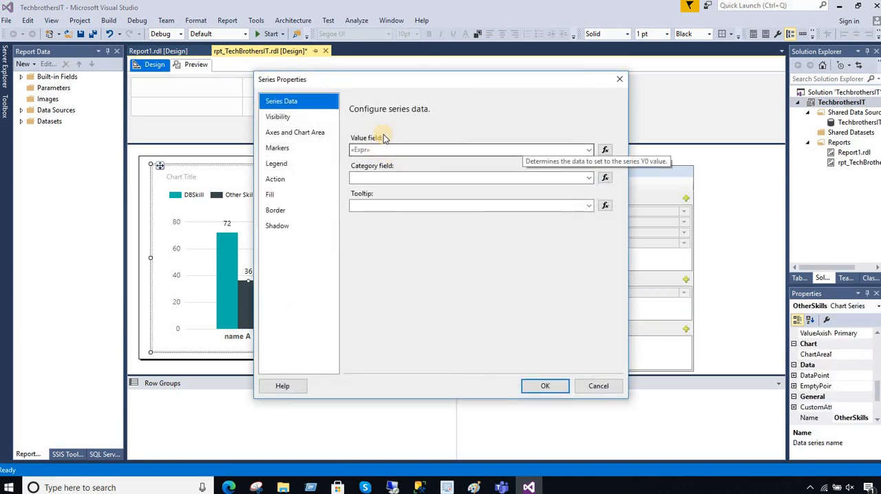
click(604, 149)
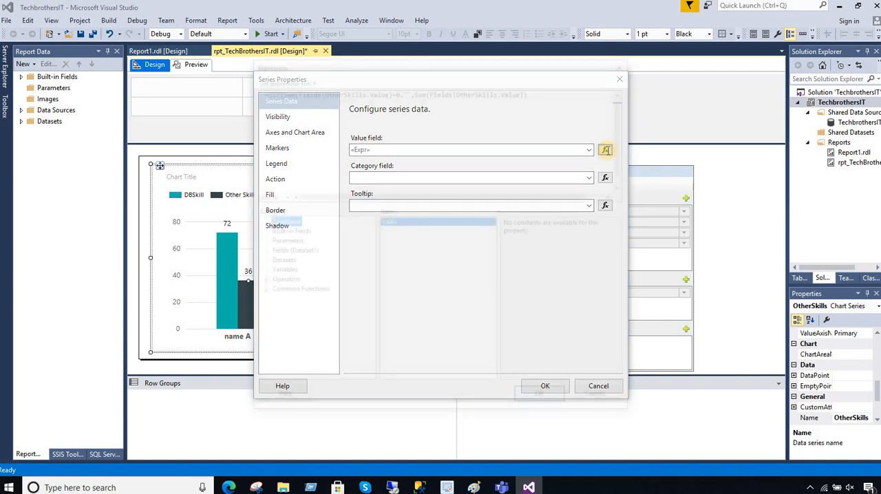